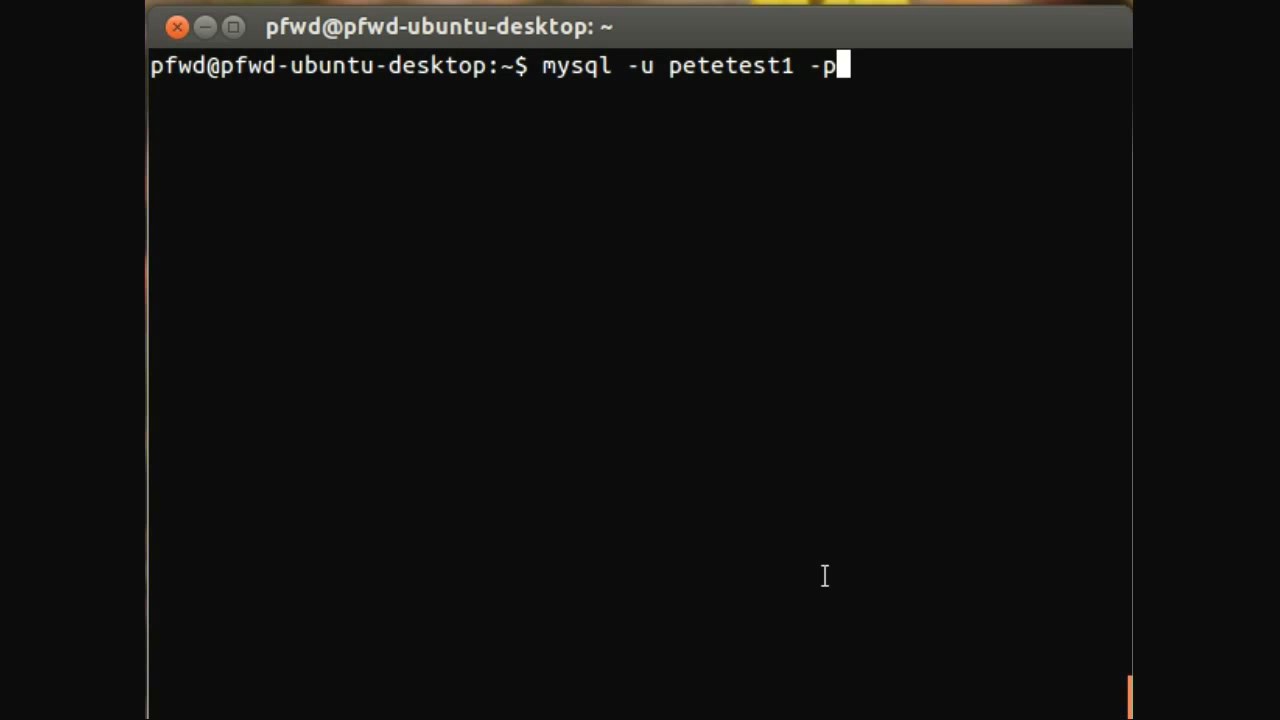
Sign in to the MySQL server with the password and list the existing databases.
key(Return)
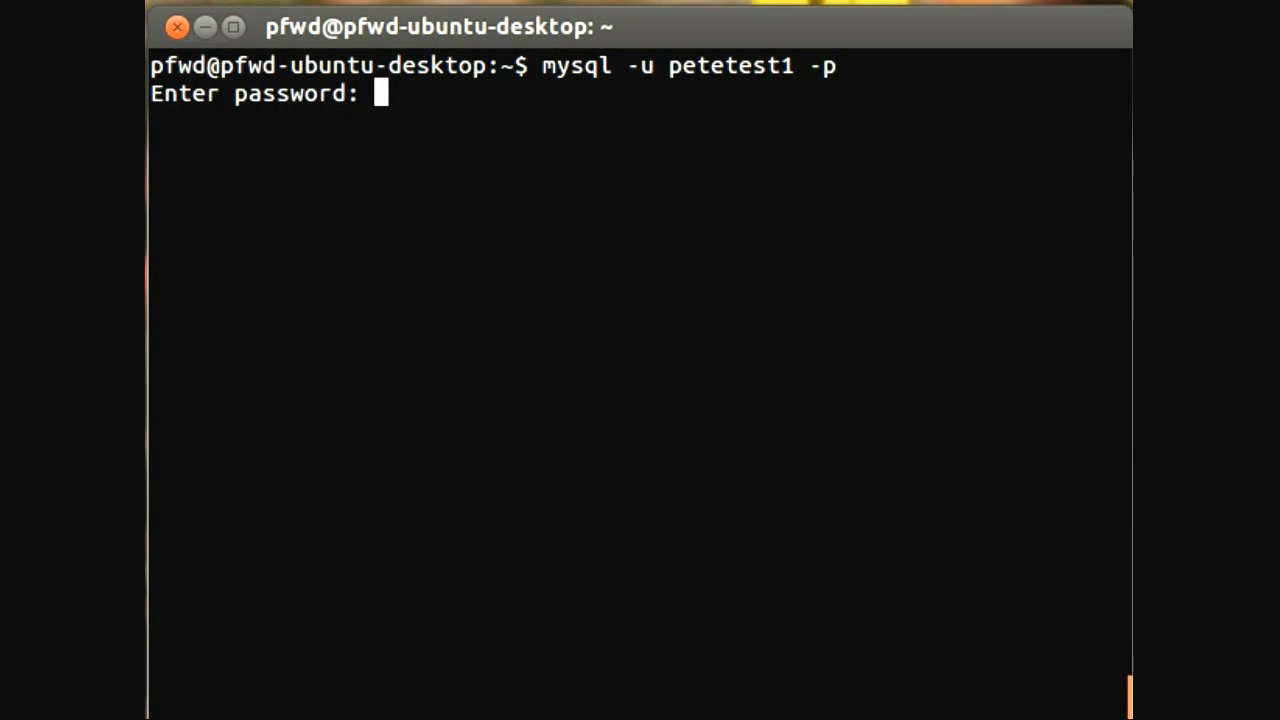
key(Return)
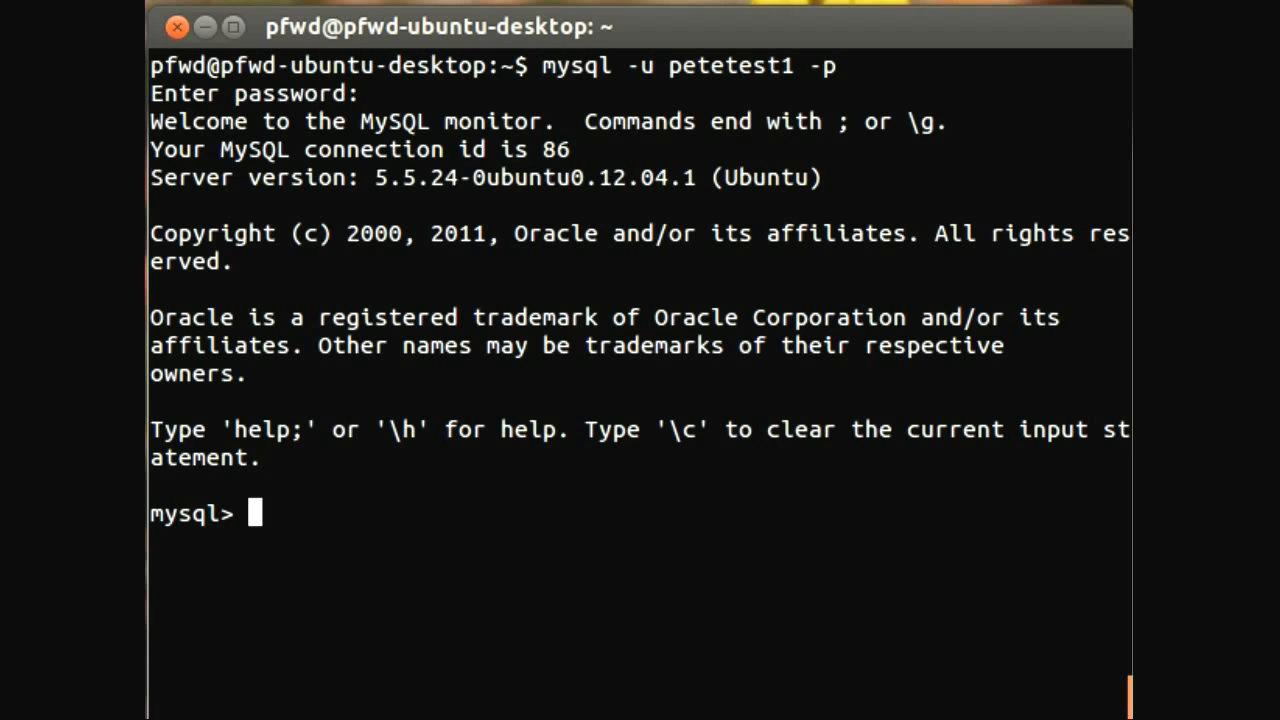
text(show)
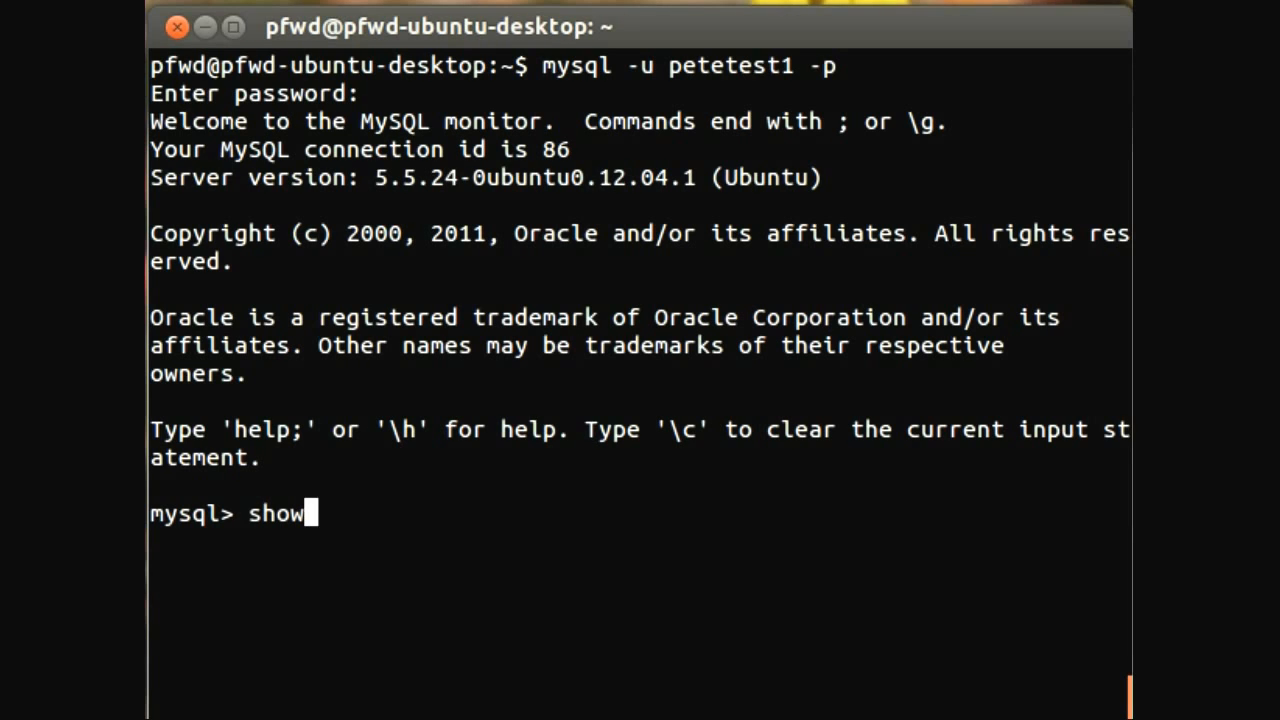
text(database)
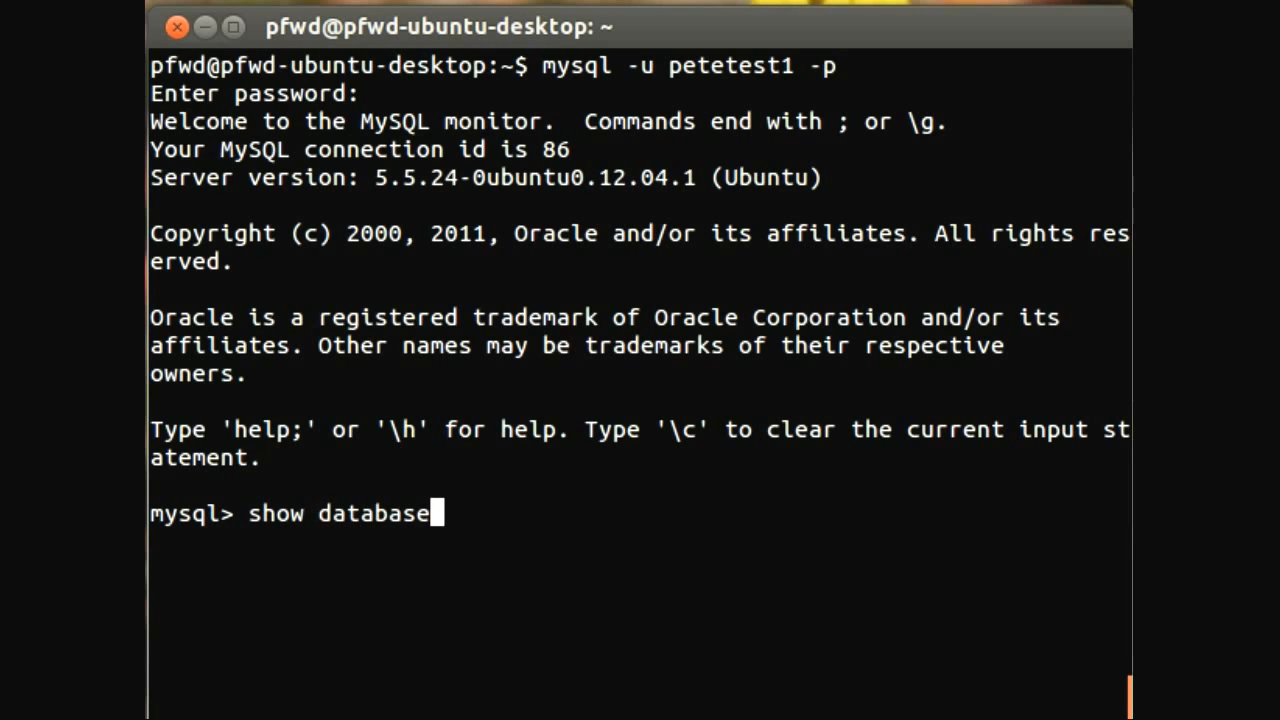
key(Return)
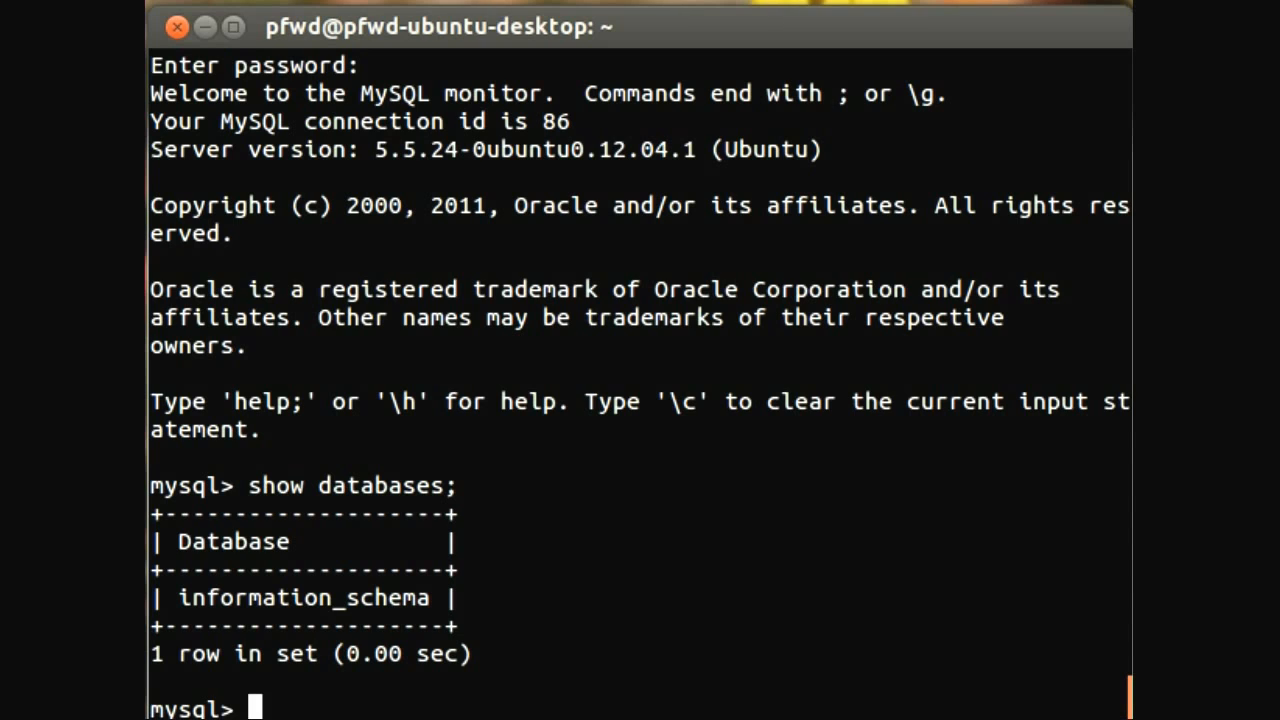
Create a new database named test.
text(create)
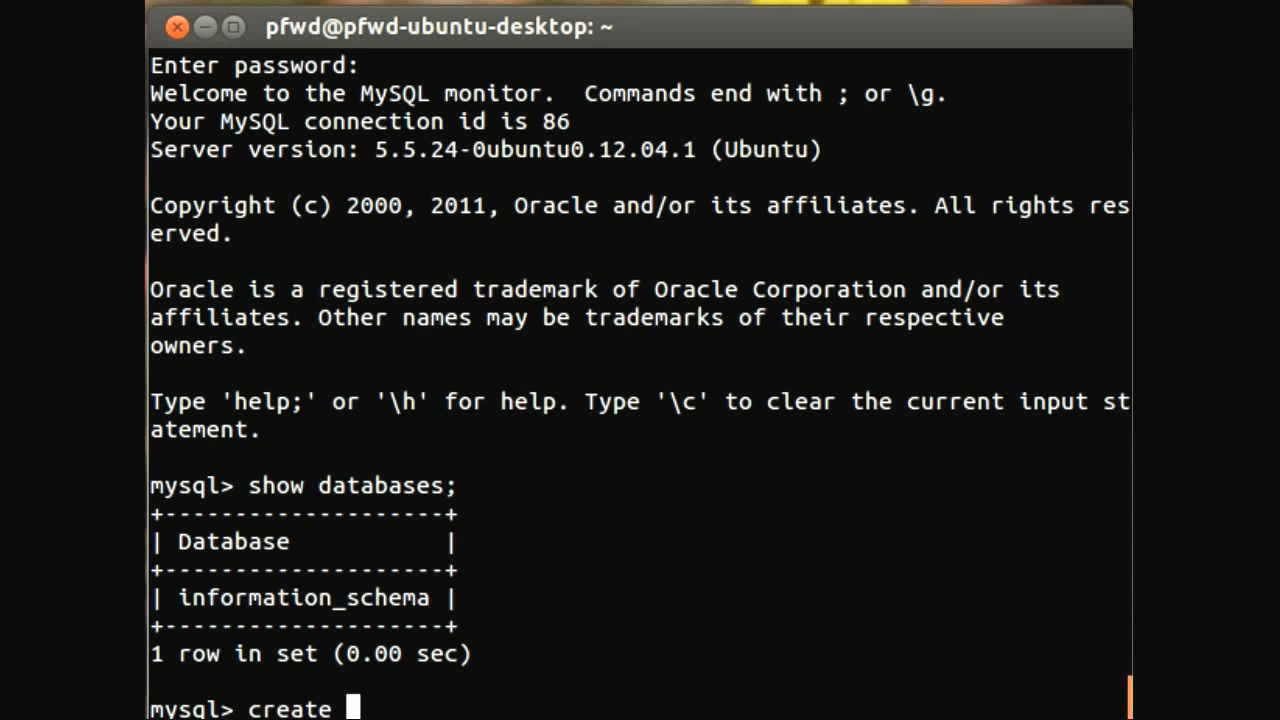
text(data)
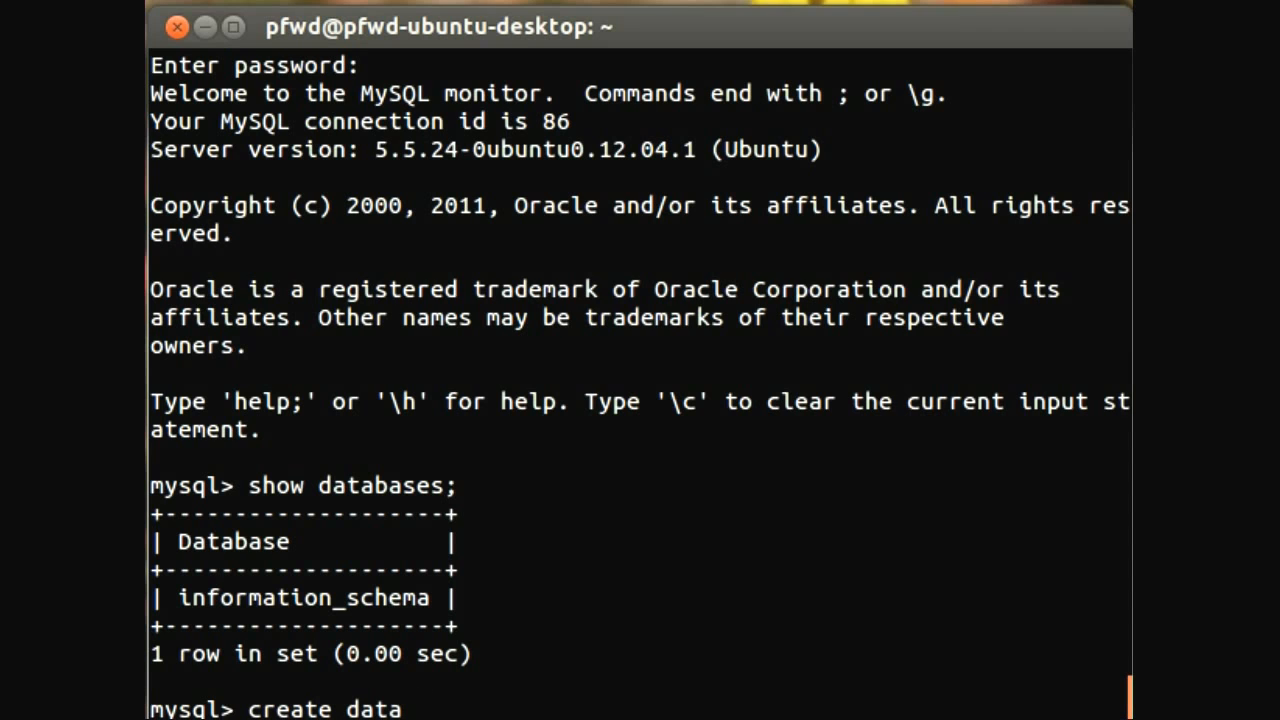
text(base test;)
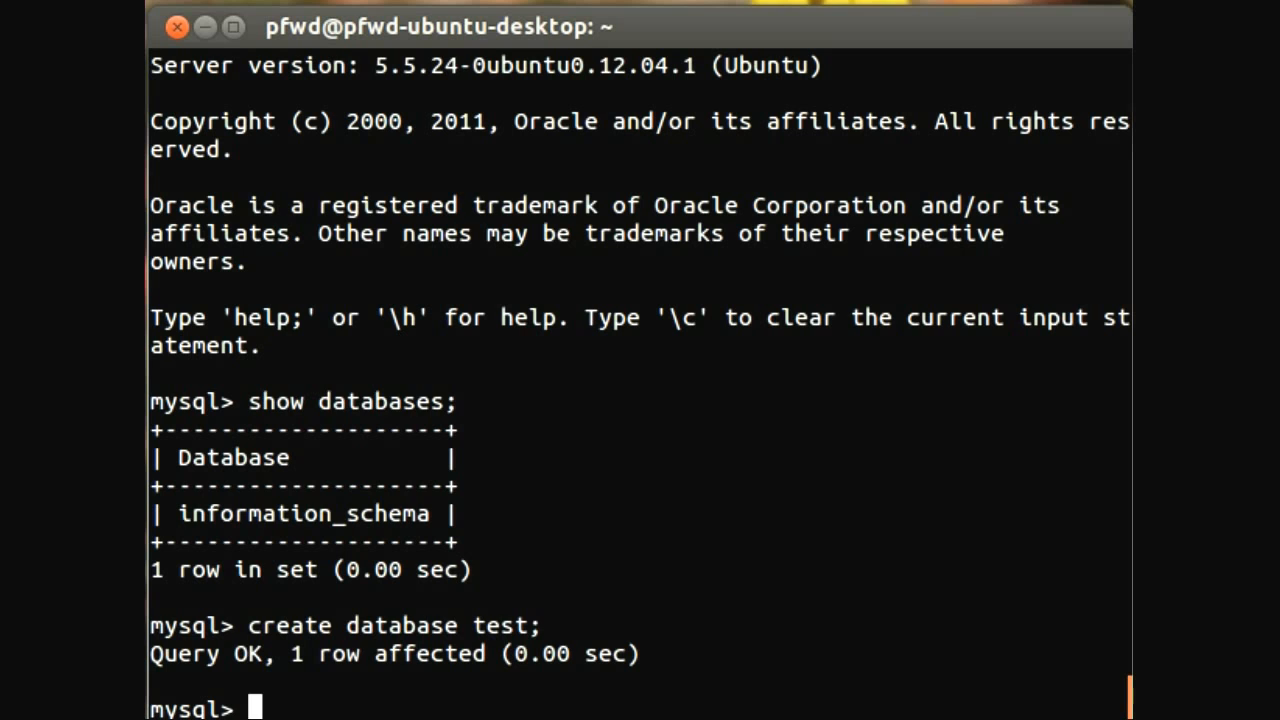
text(create database test:)
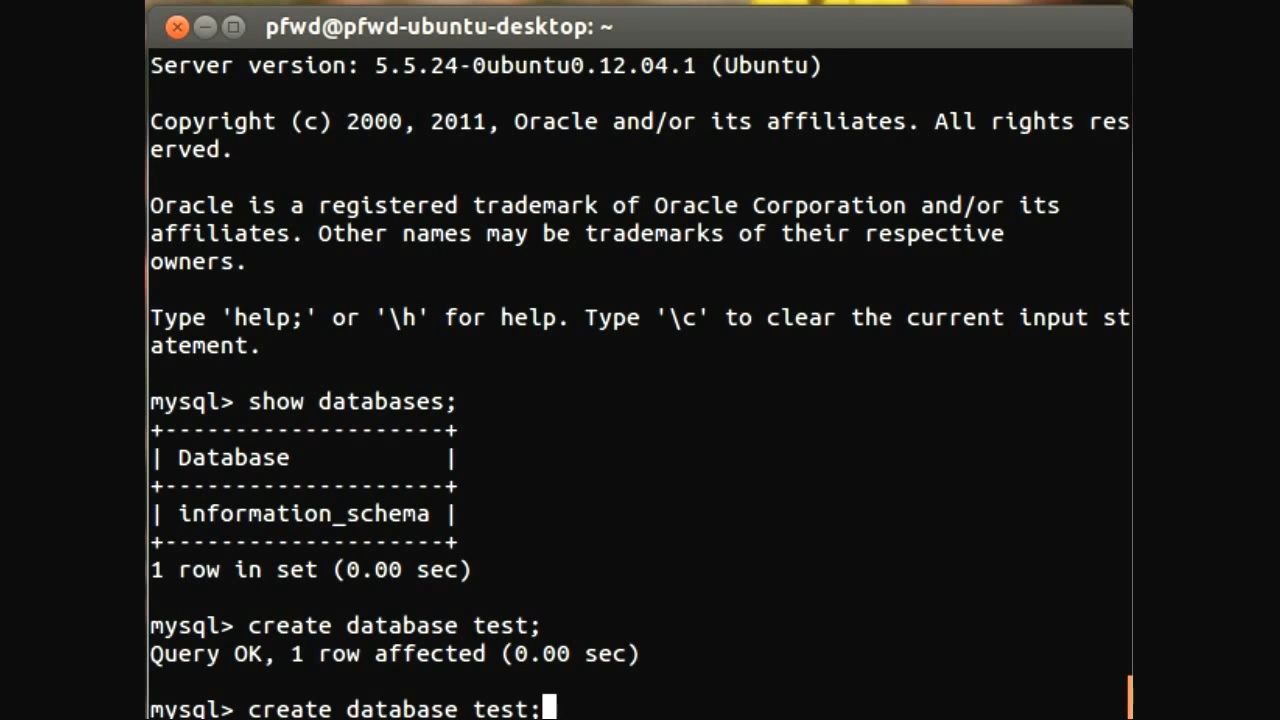
key(Return)
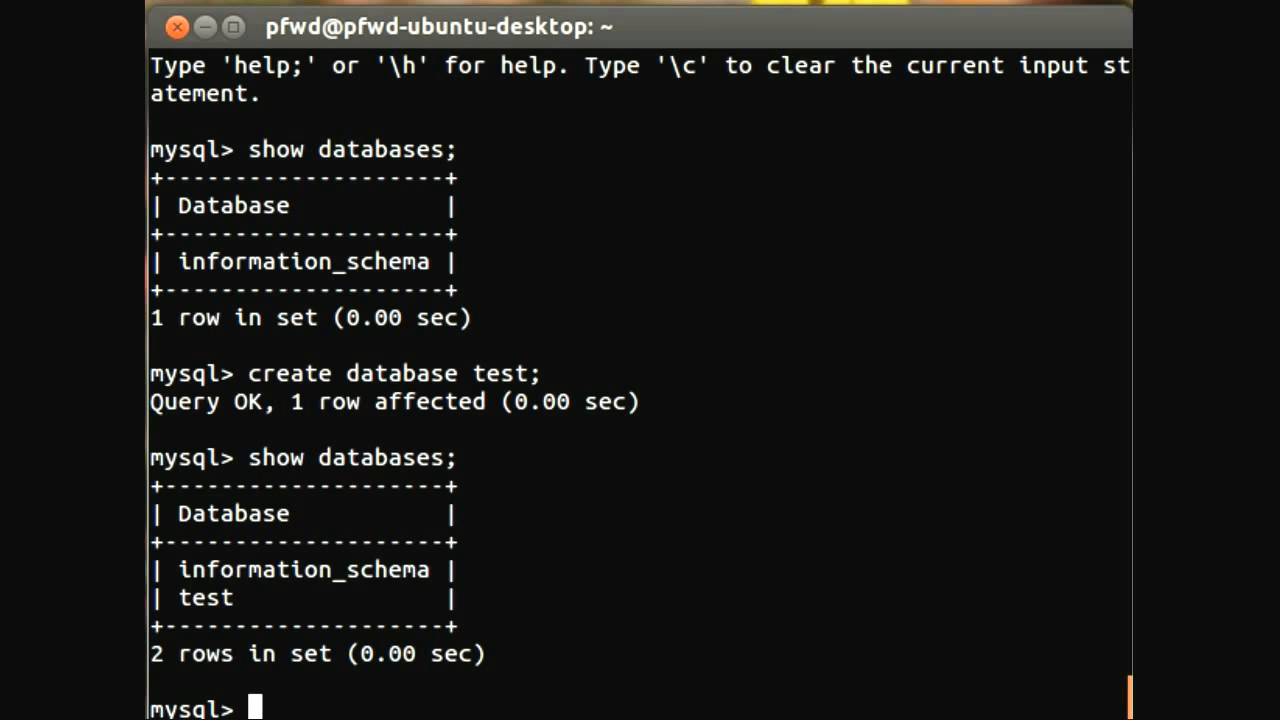
Switch to the test database and list its tables, showing it is empty.
text(use)
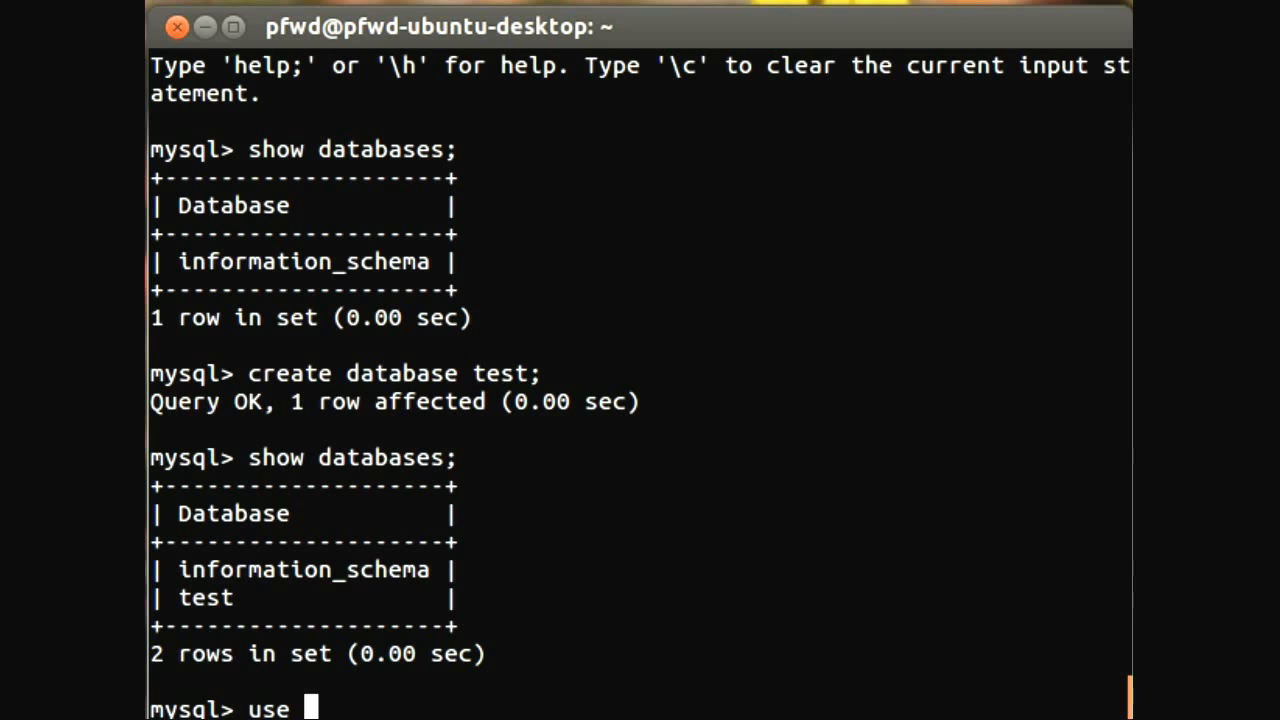
text(test;)
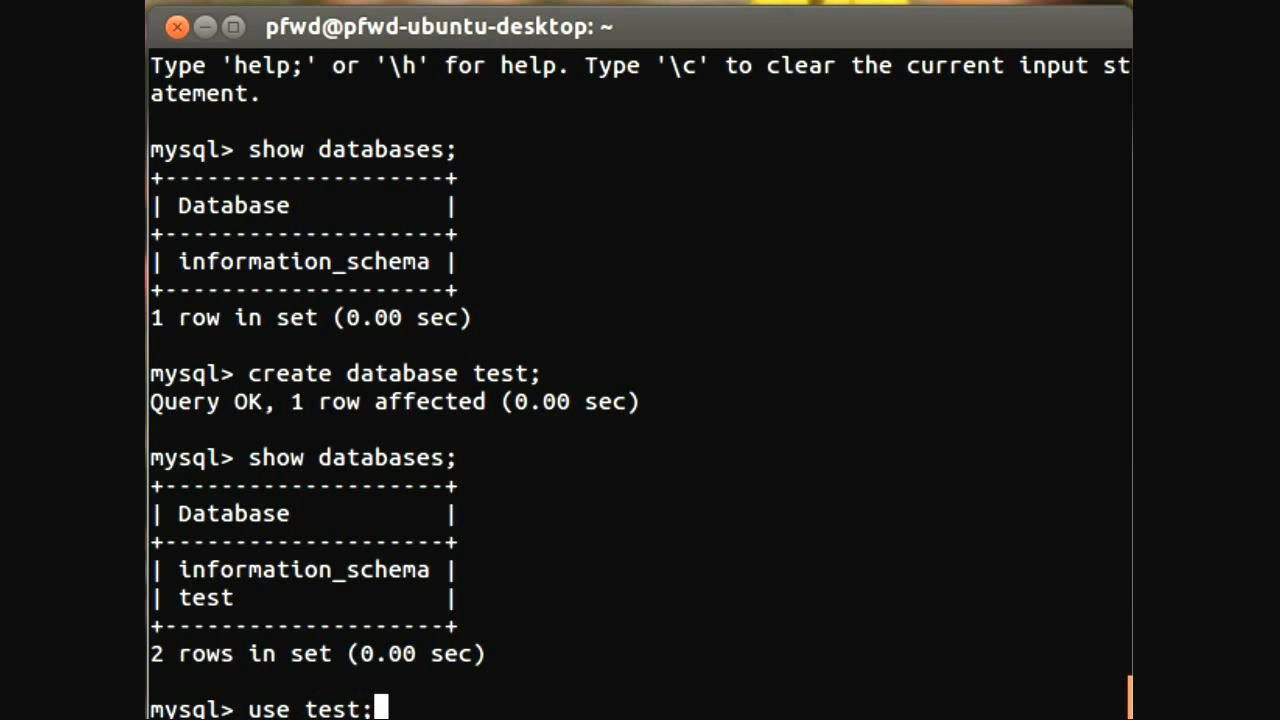
key(Return)
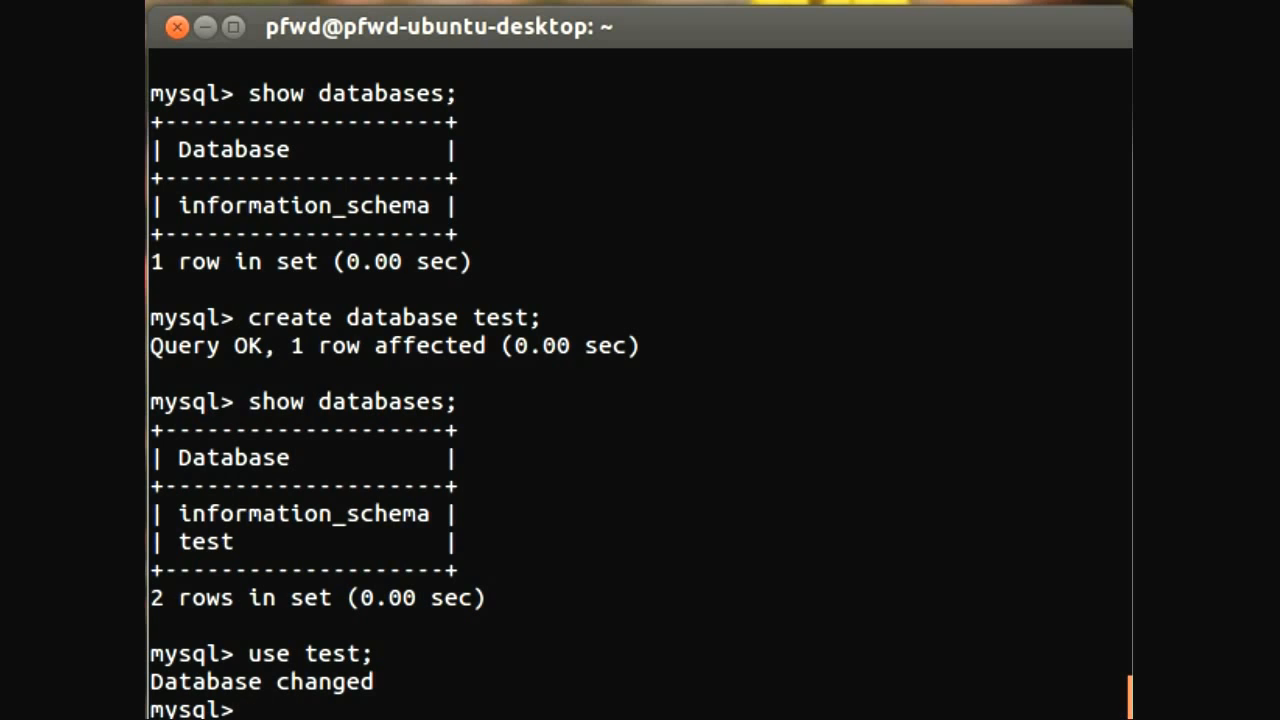
text(show tables;)
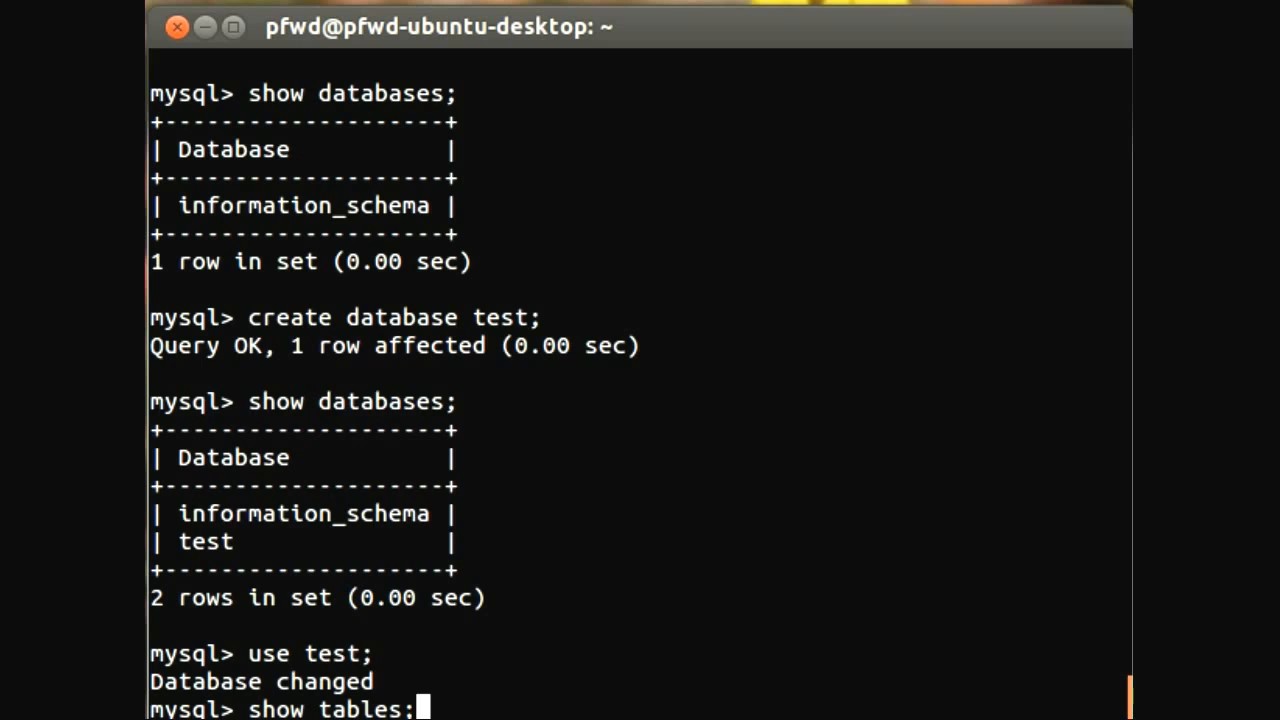
key(Return)
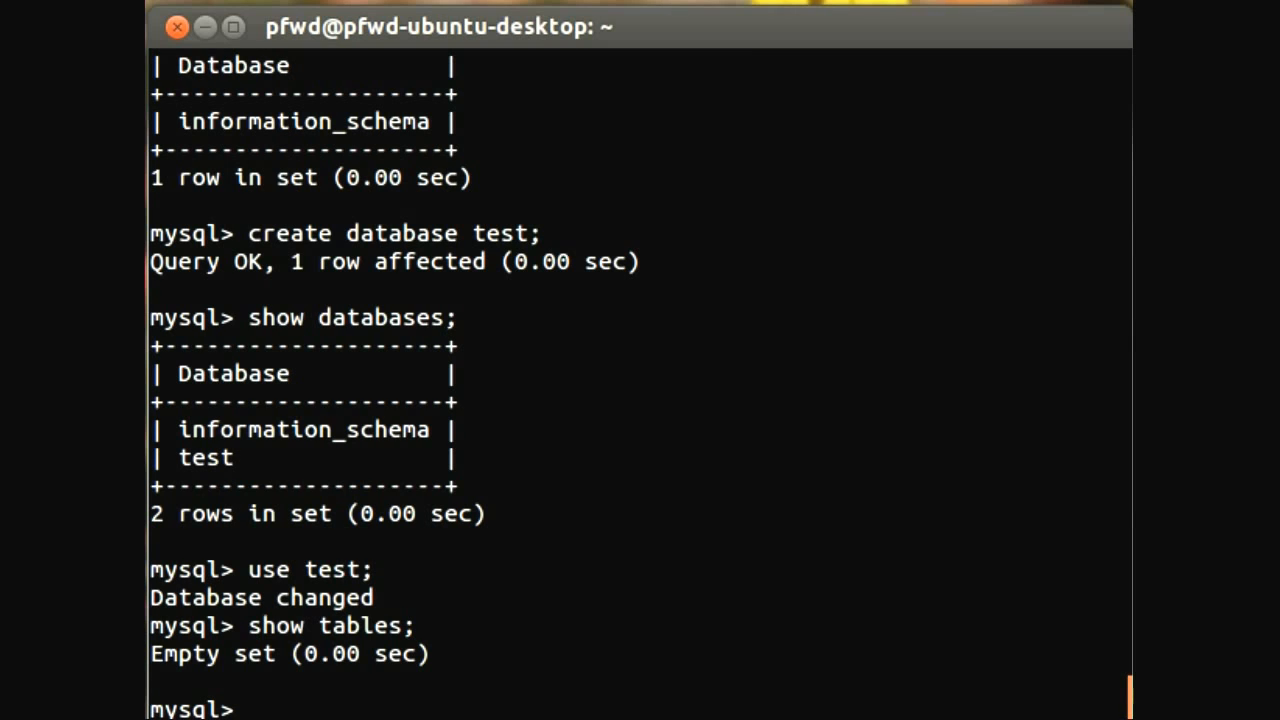
Start a create table customer statement and open its column list.
text(cteare)
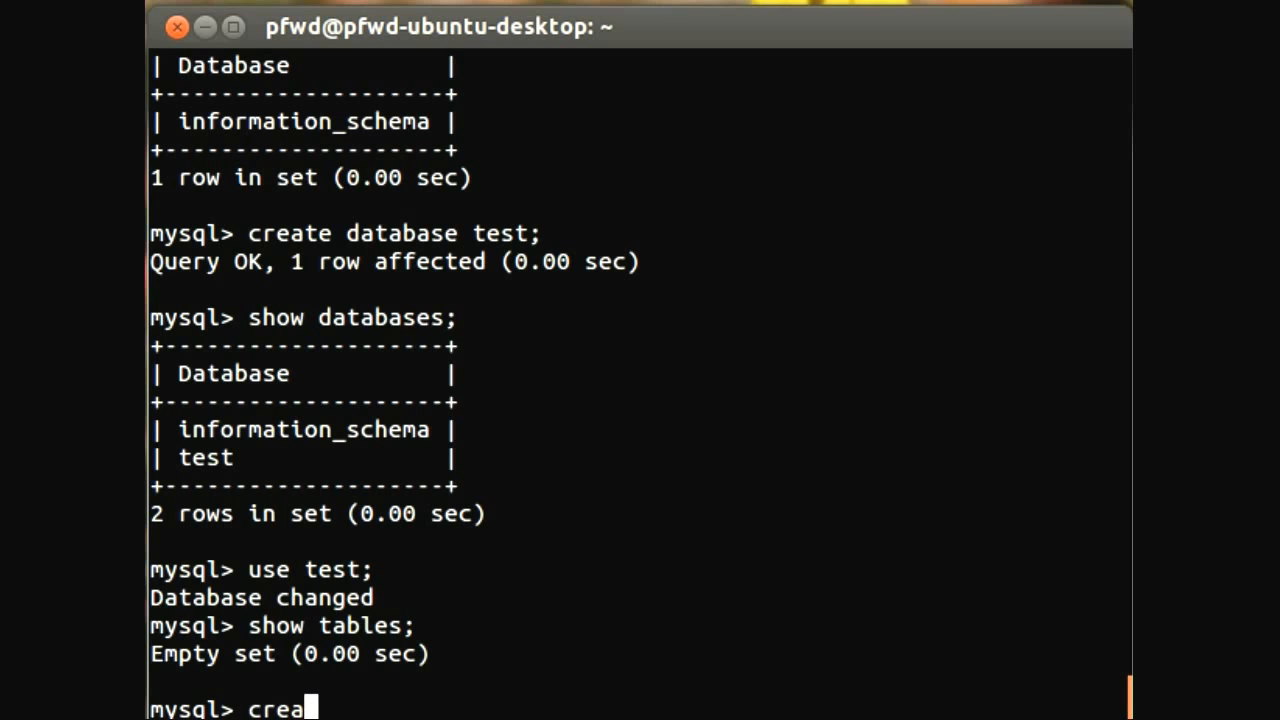
text(te)
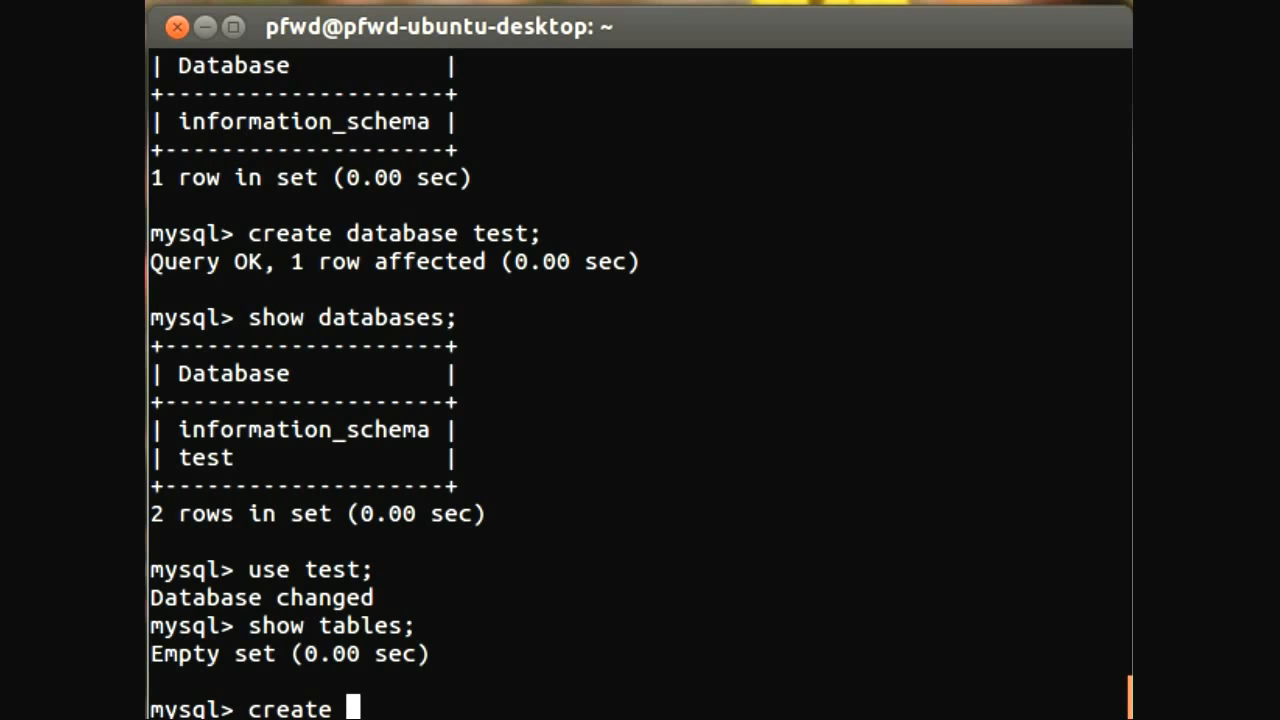
text(tab)
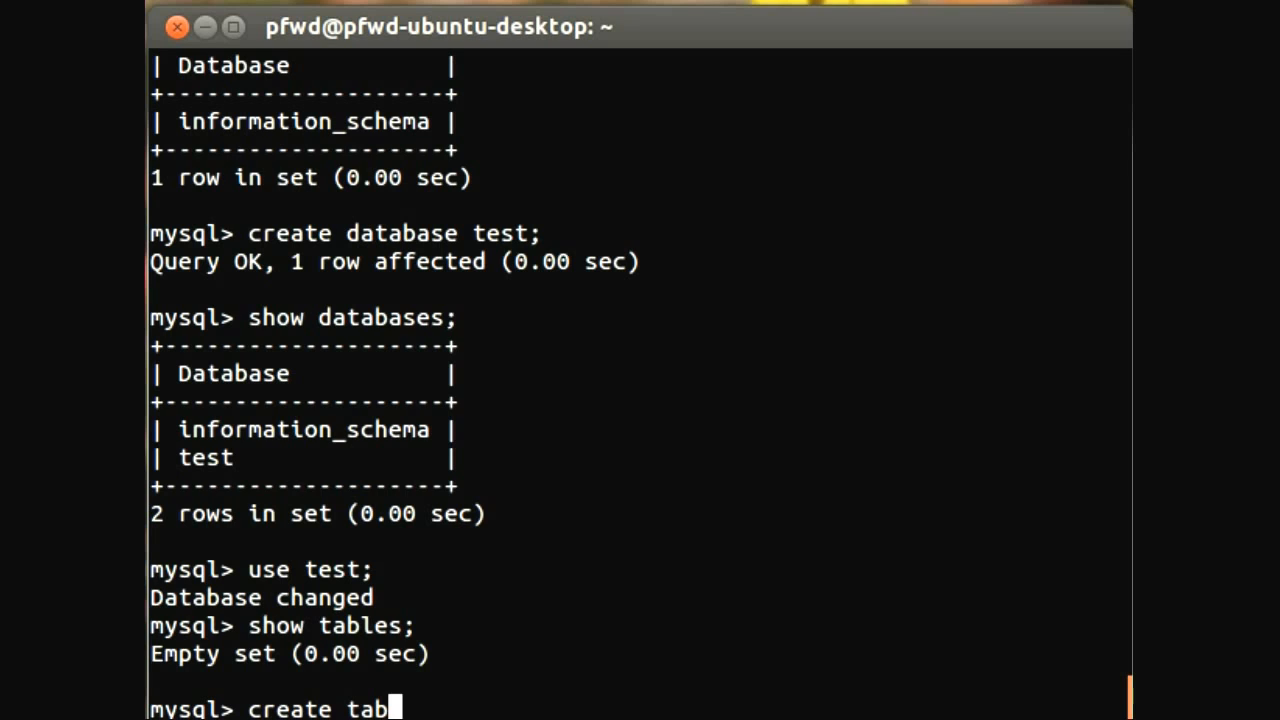
text(le cust)
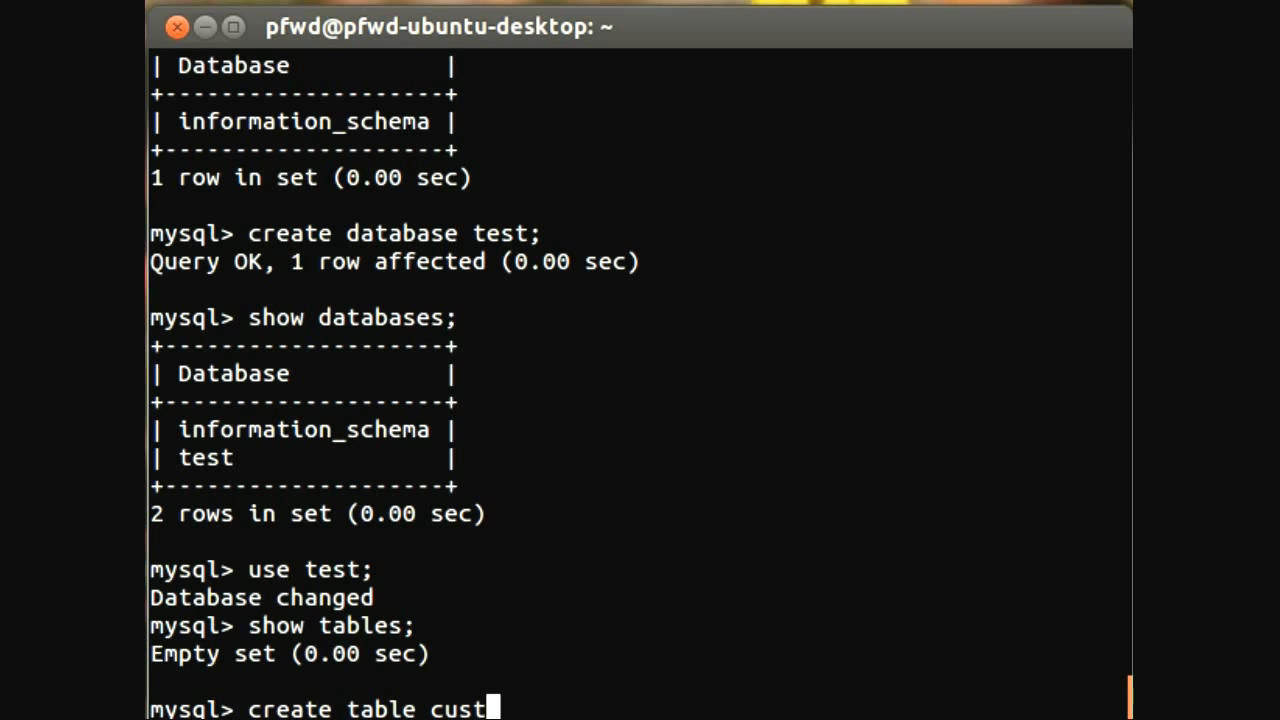
text(omer)
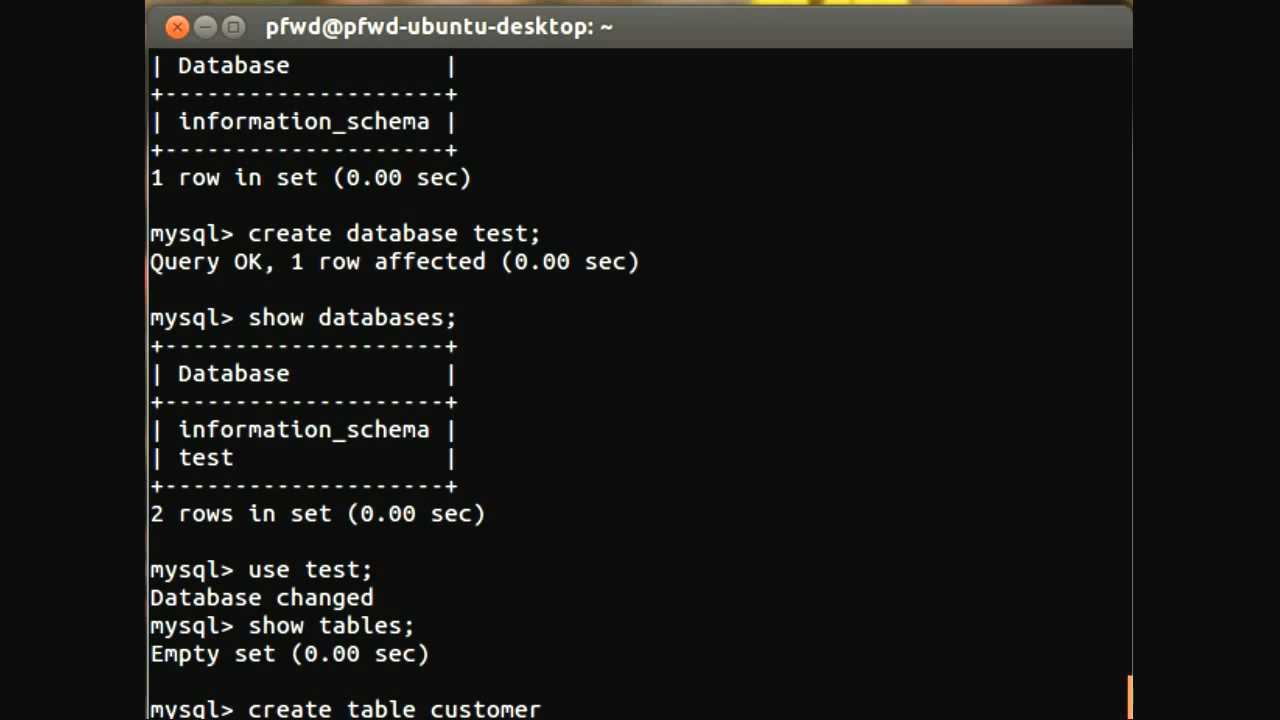
mouse_move(548, 708)
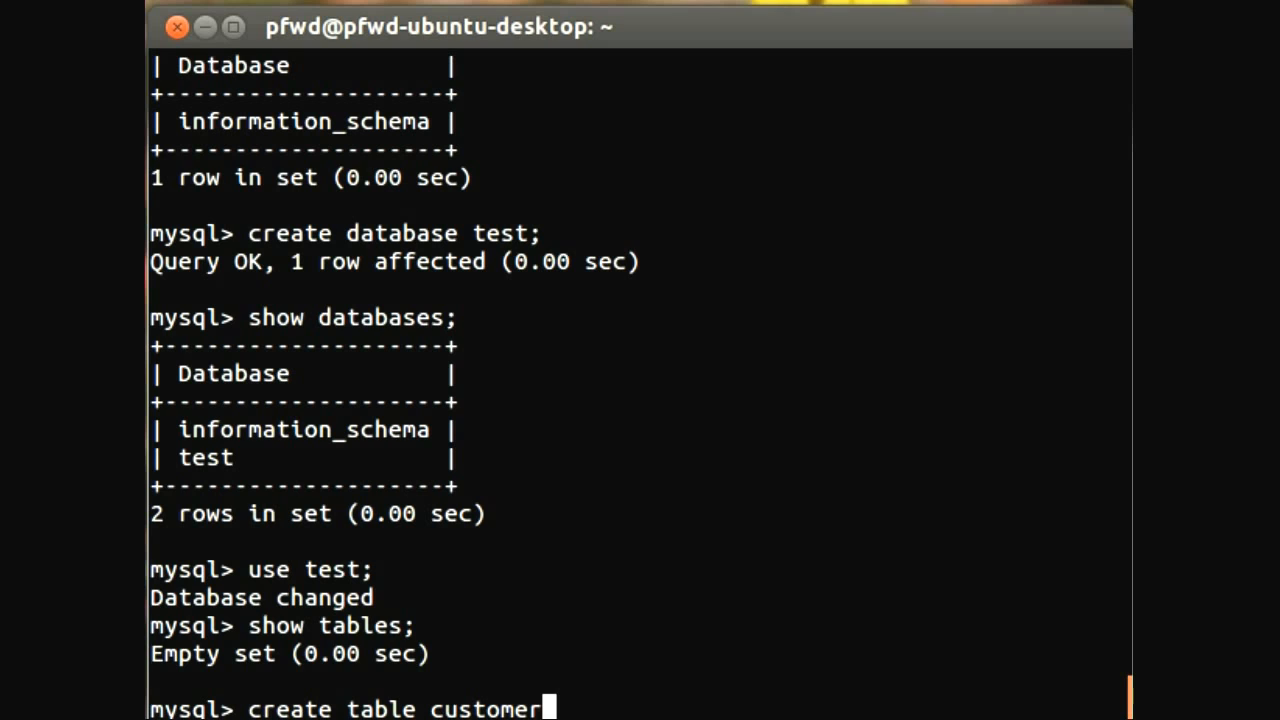
key(Return)
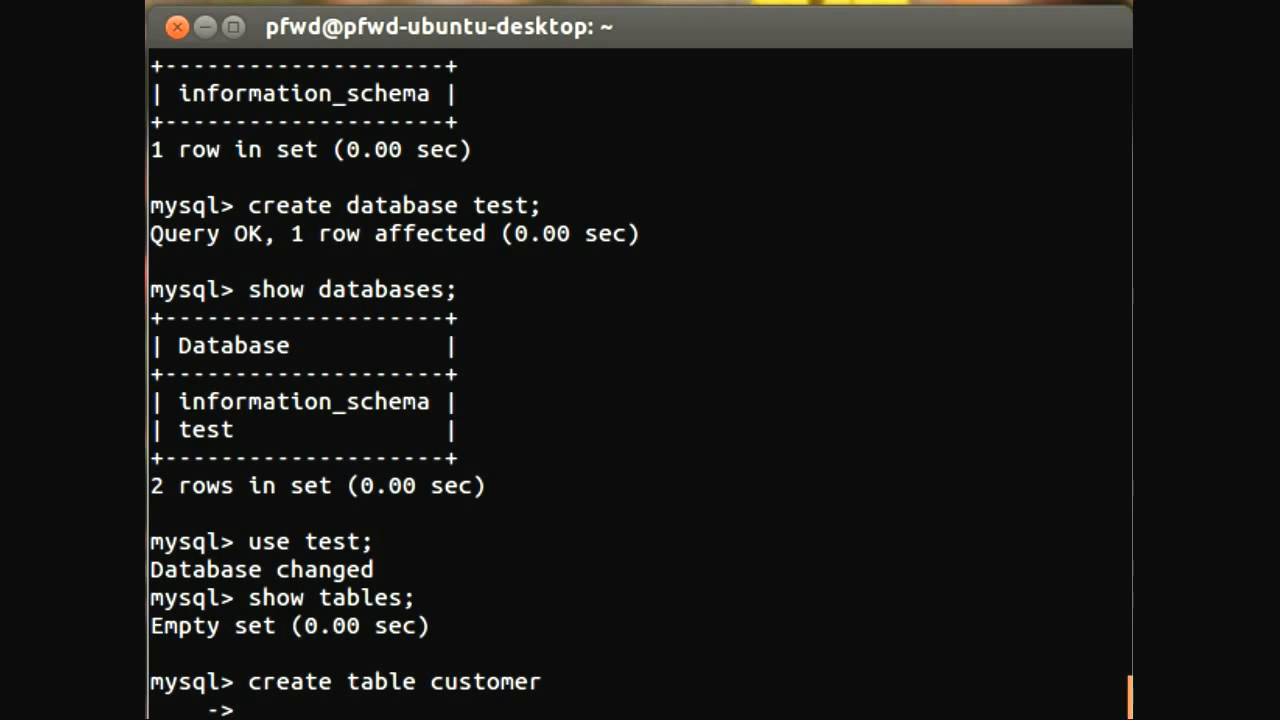
text(()
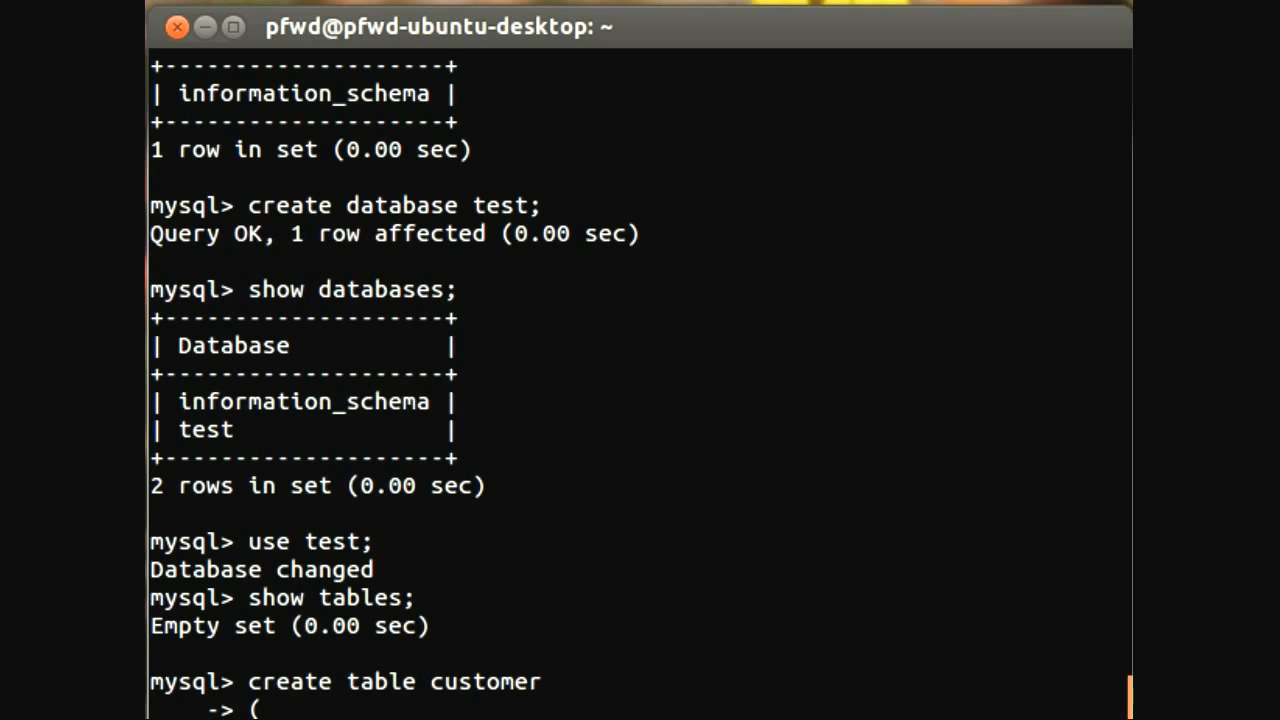
mouse_move(265, 708)
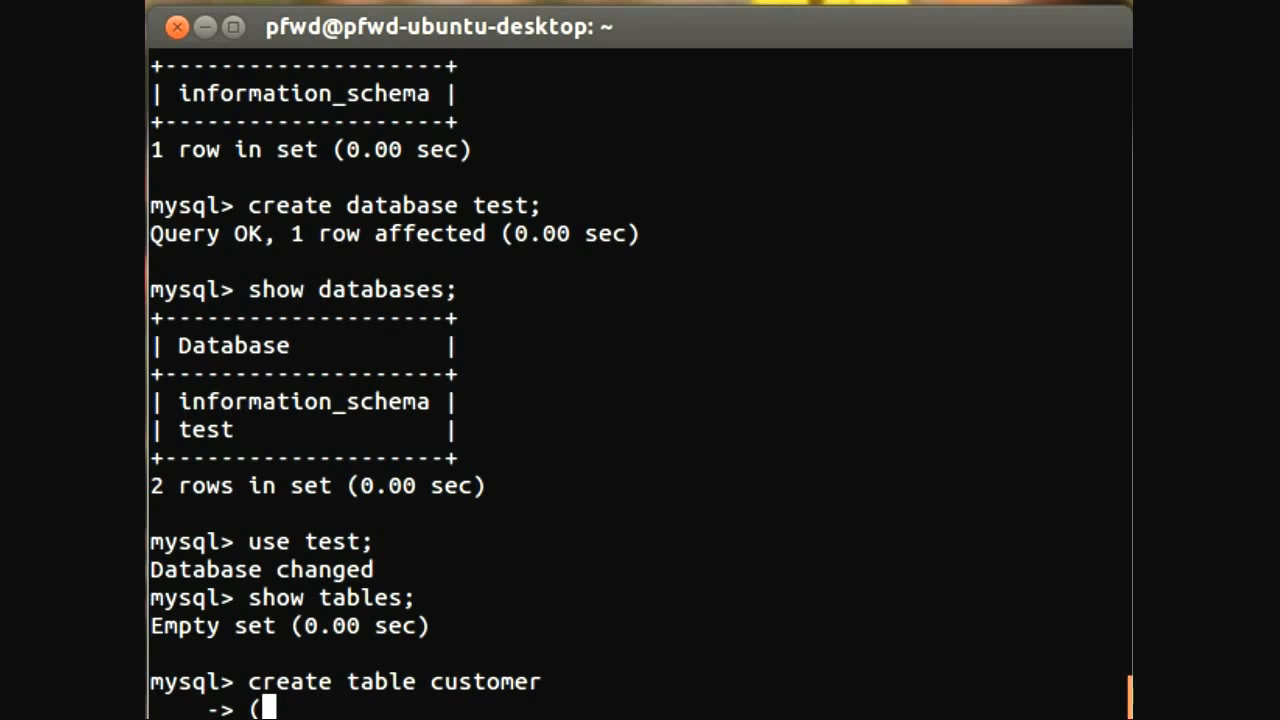
Define the id column as int primary key auto_increment.
text(id)
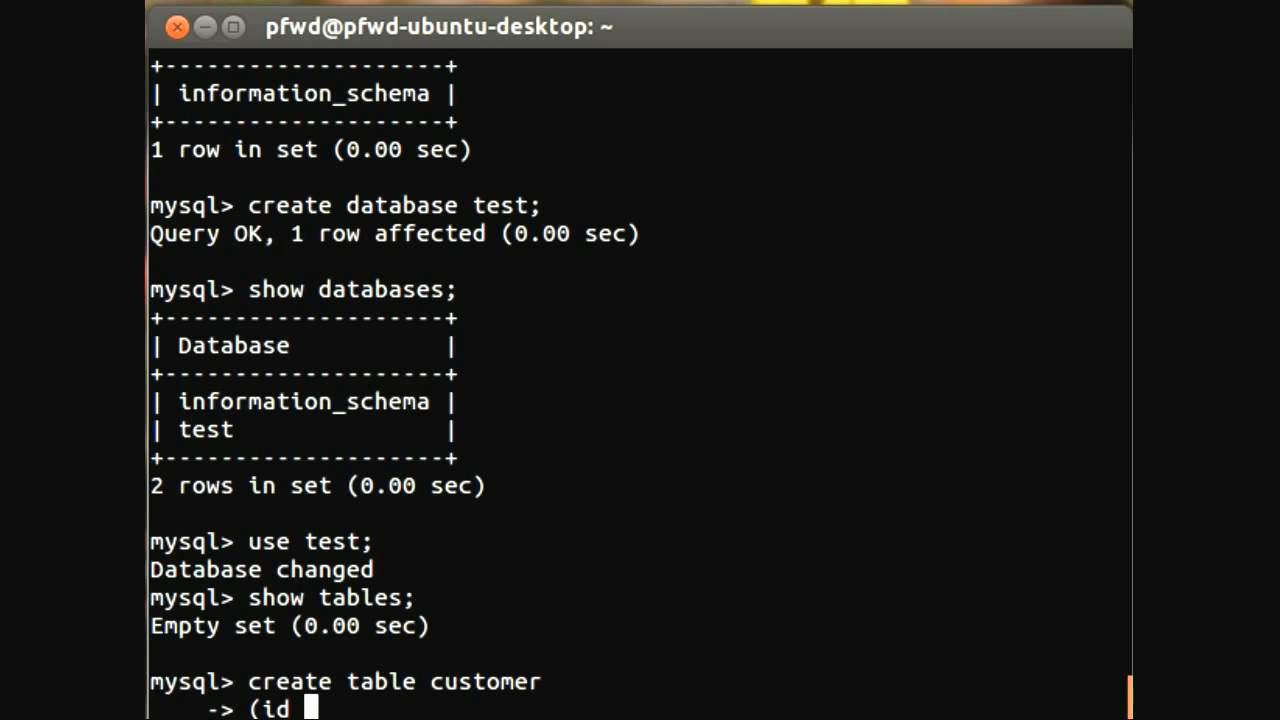
text(int)
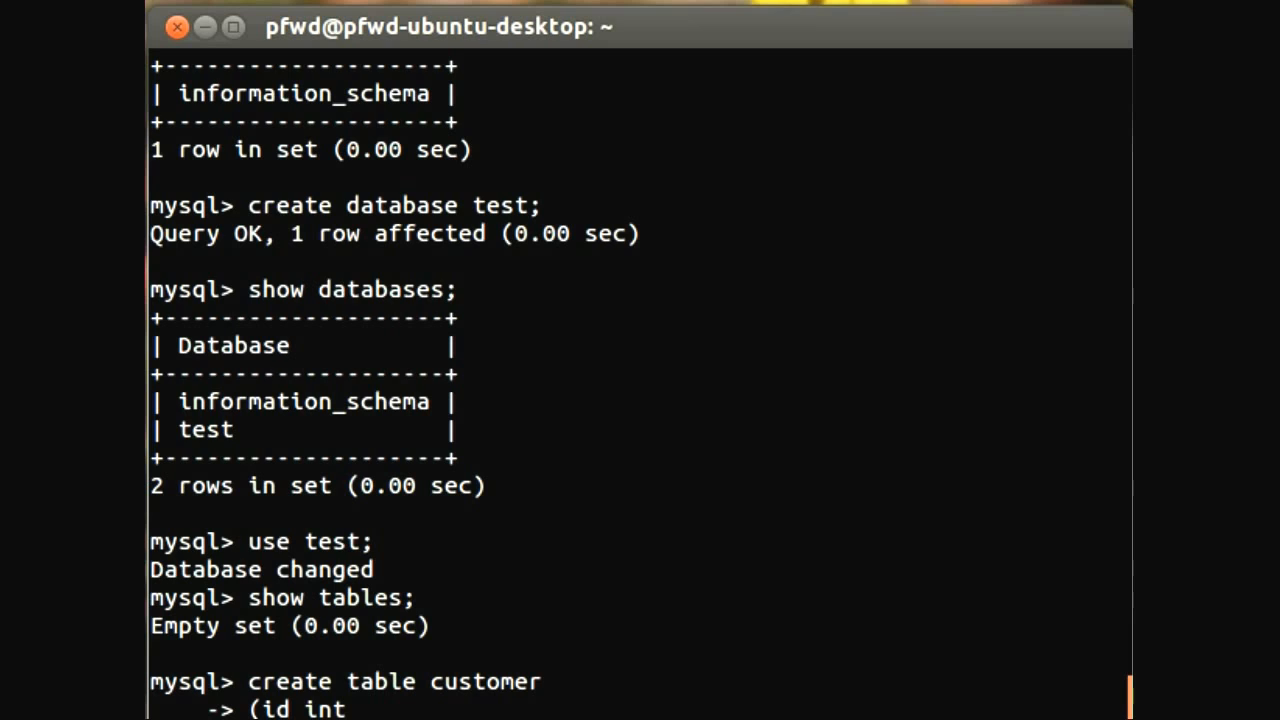
text(prim)
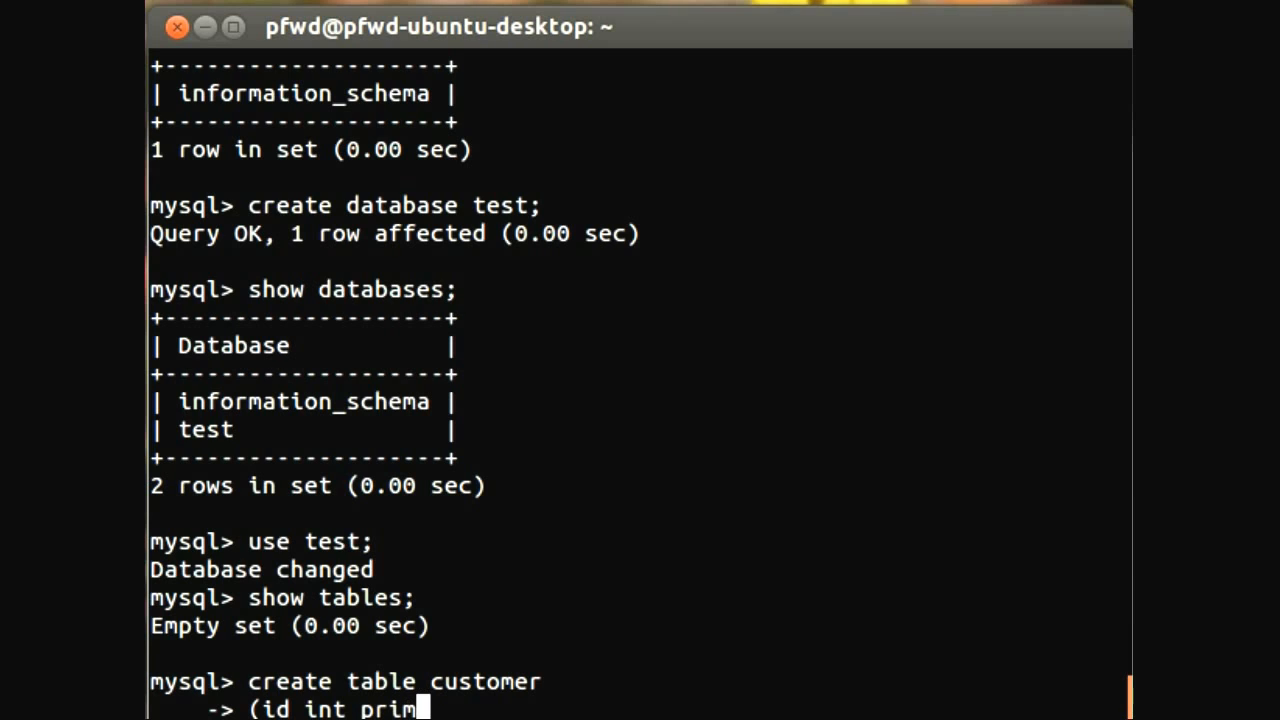
text(ary)
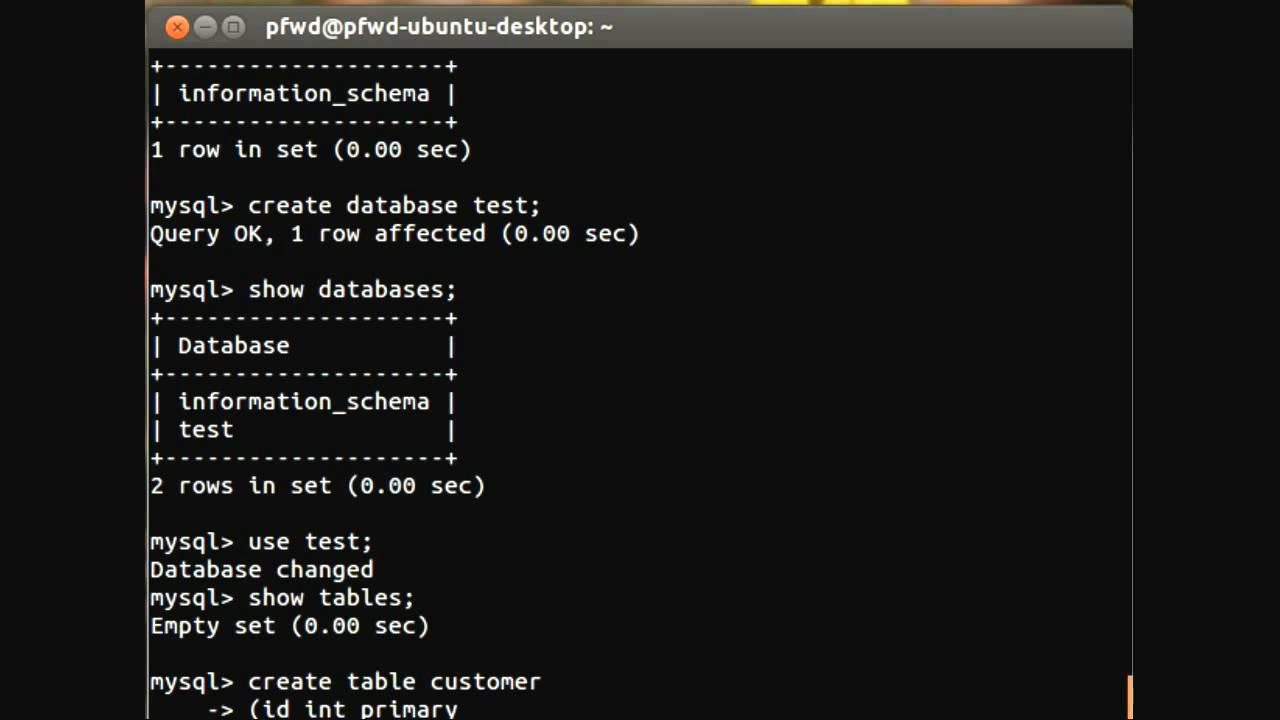
text(key)
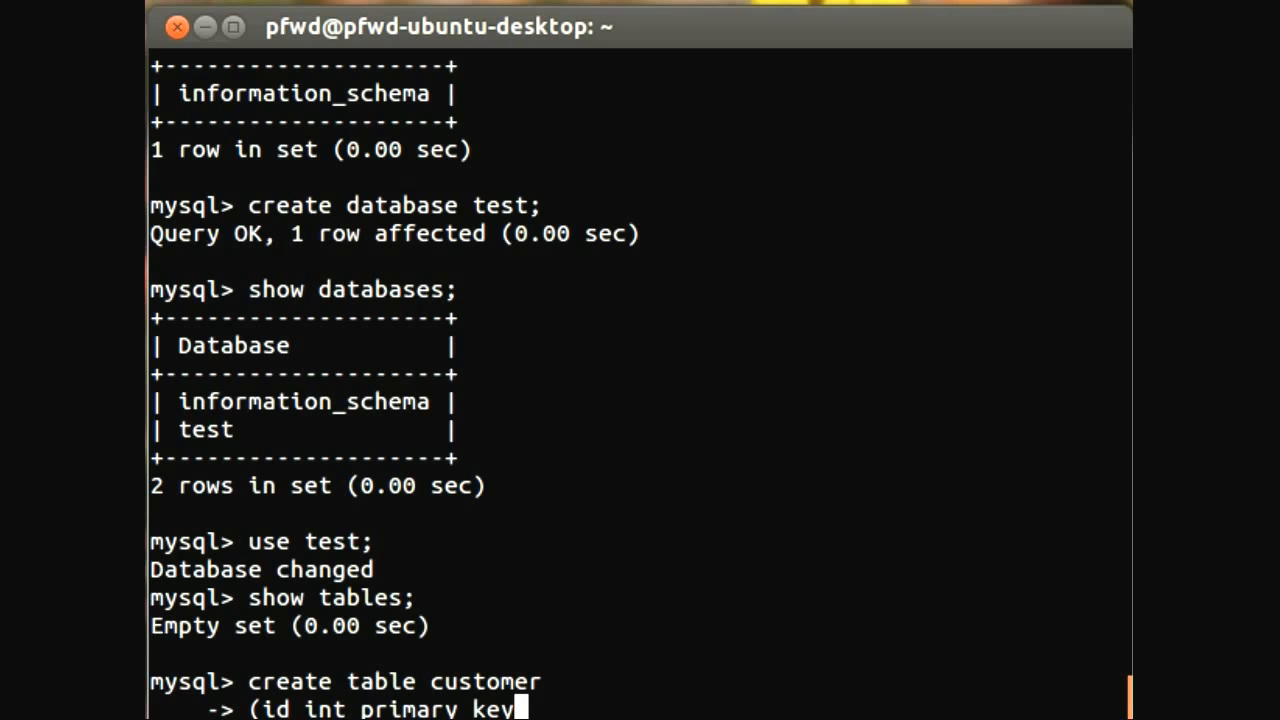
text(aut)
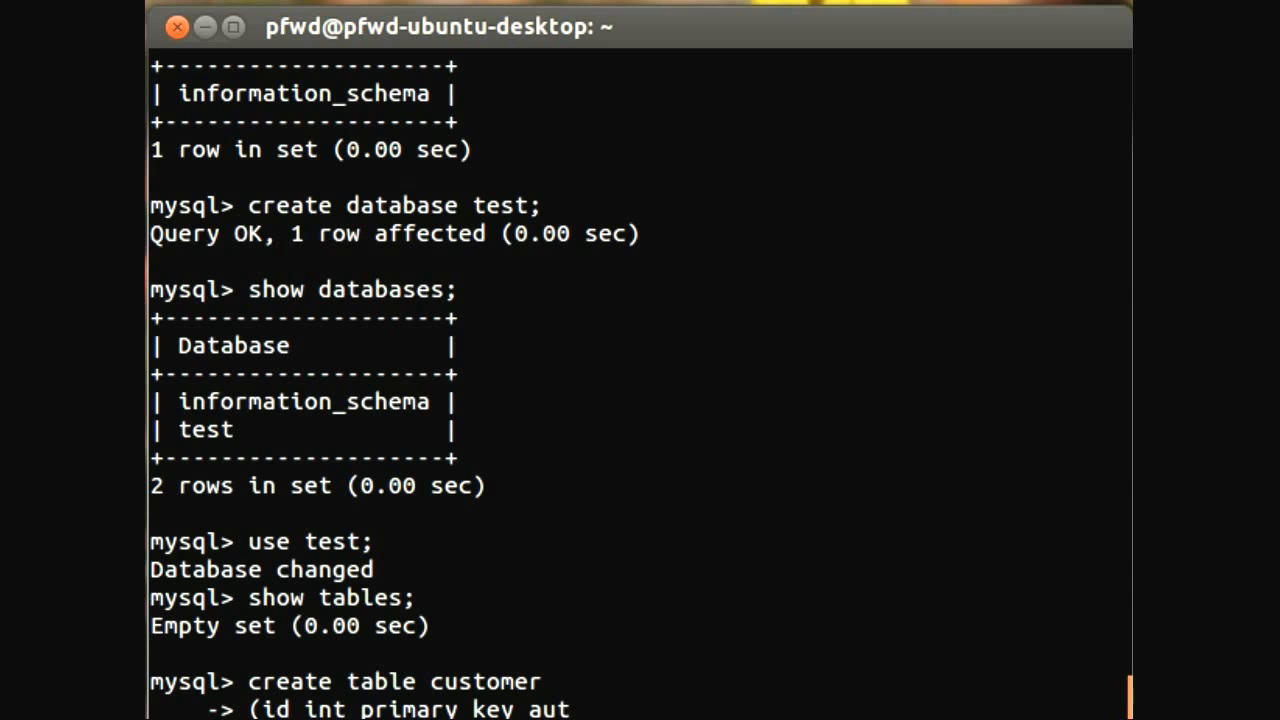
text(o)
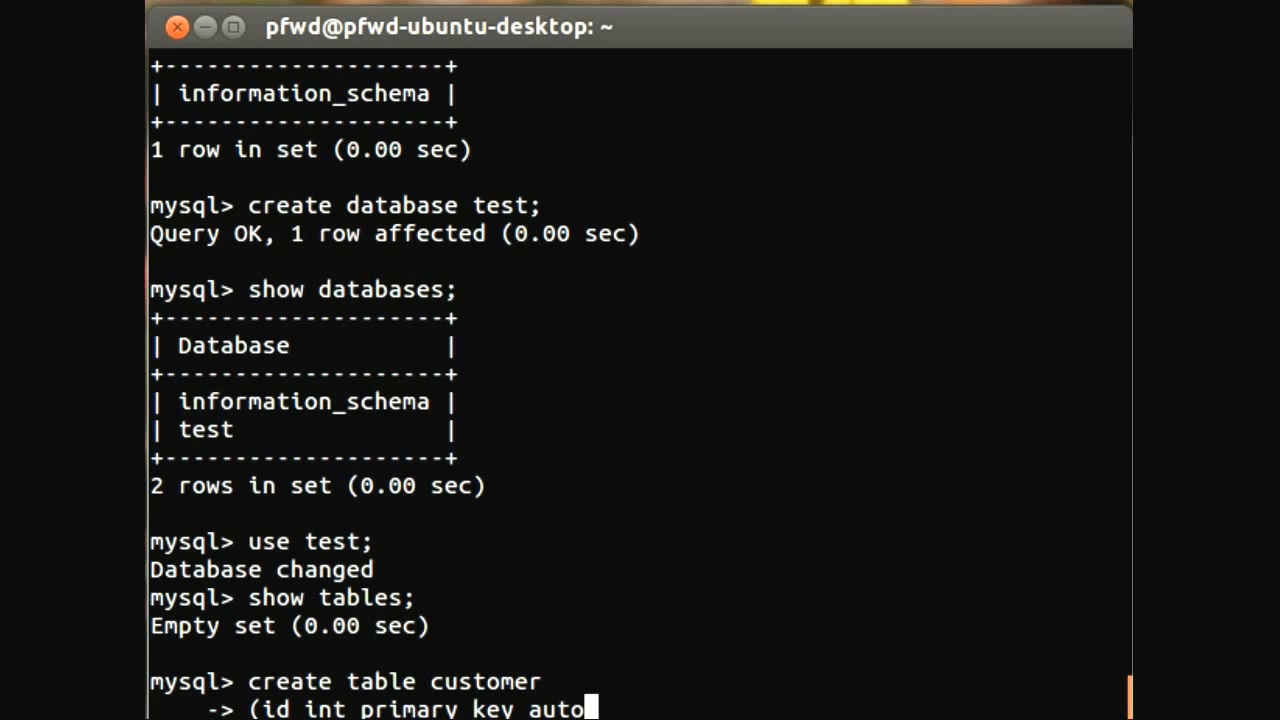
text(increa)
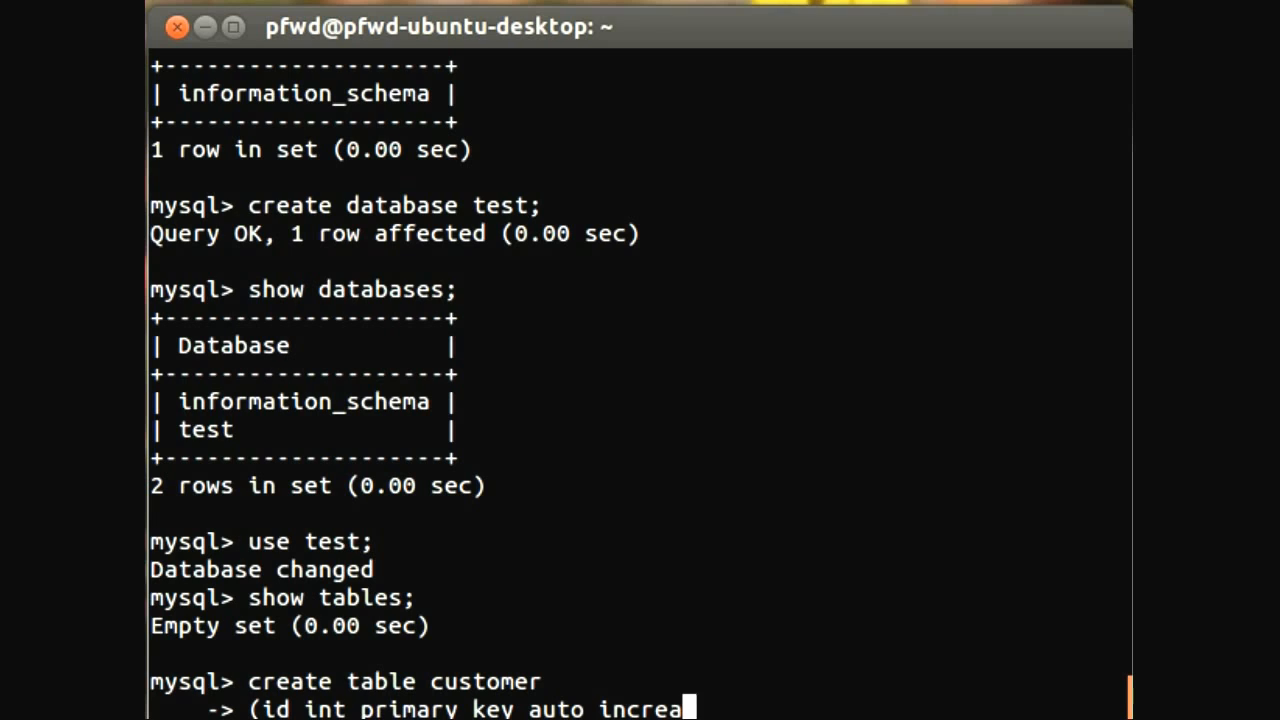
key(Backspace)
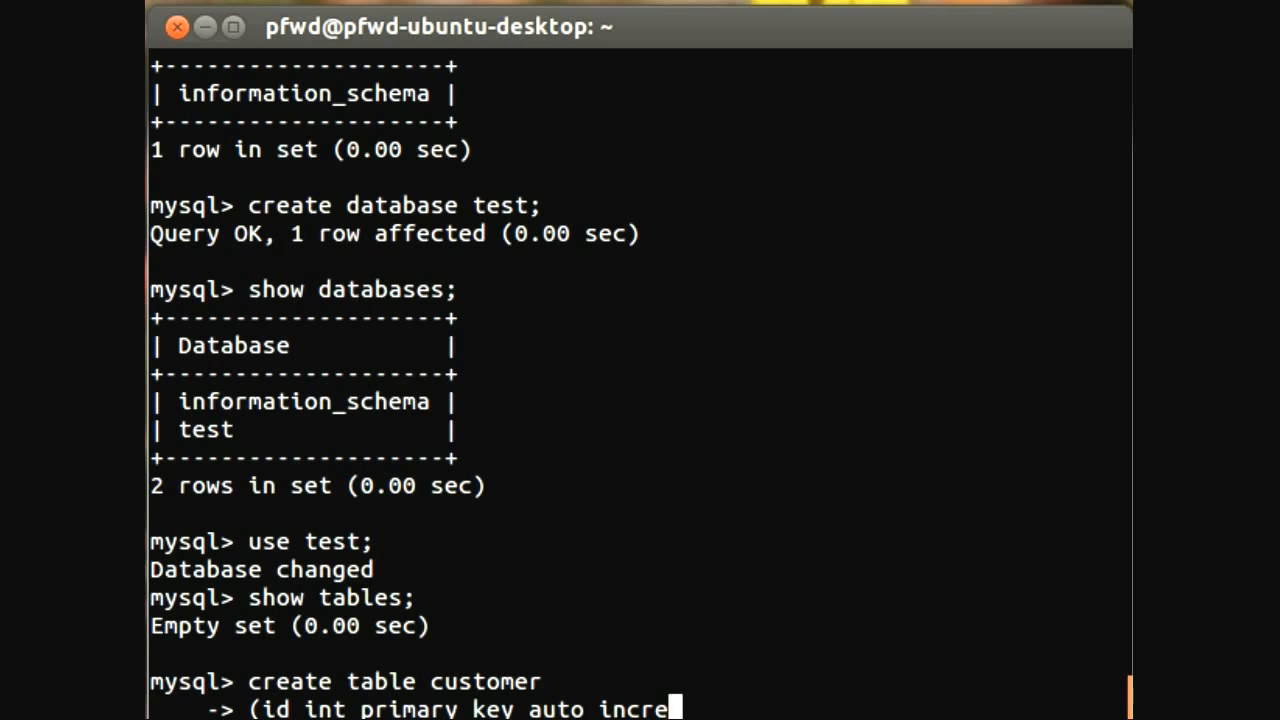
text(ment)
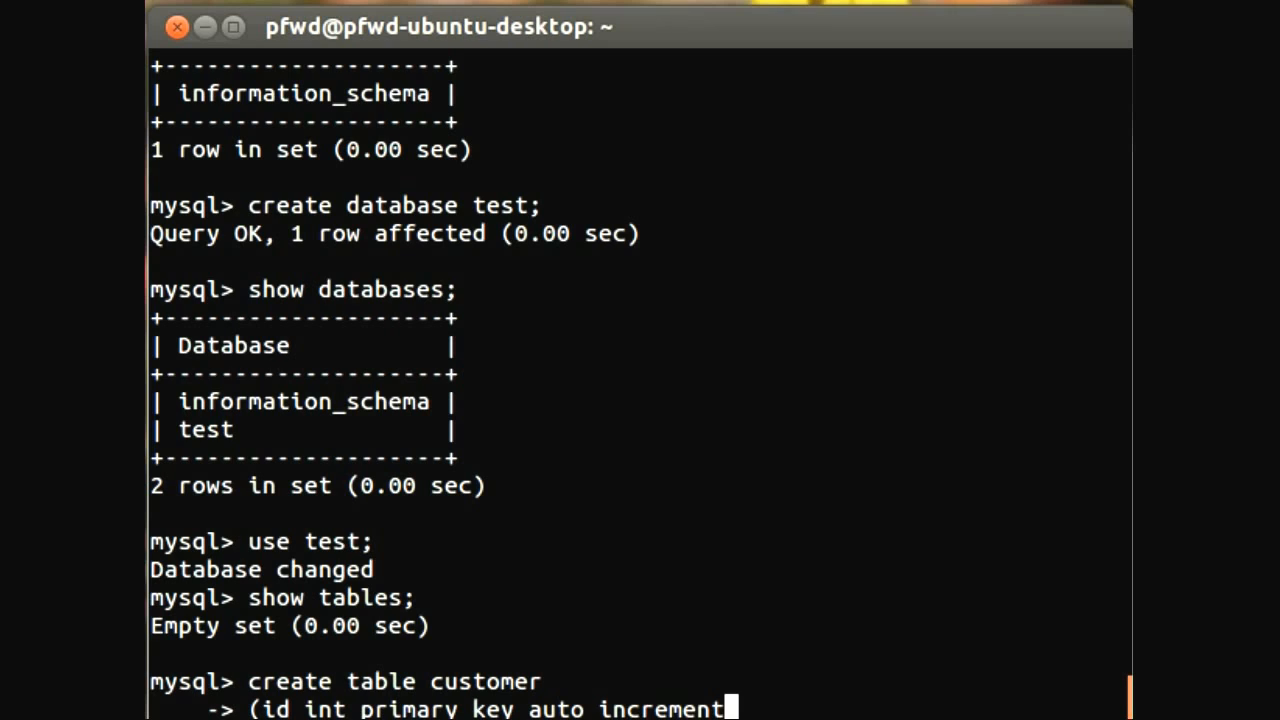
text(.)
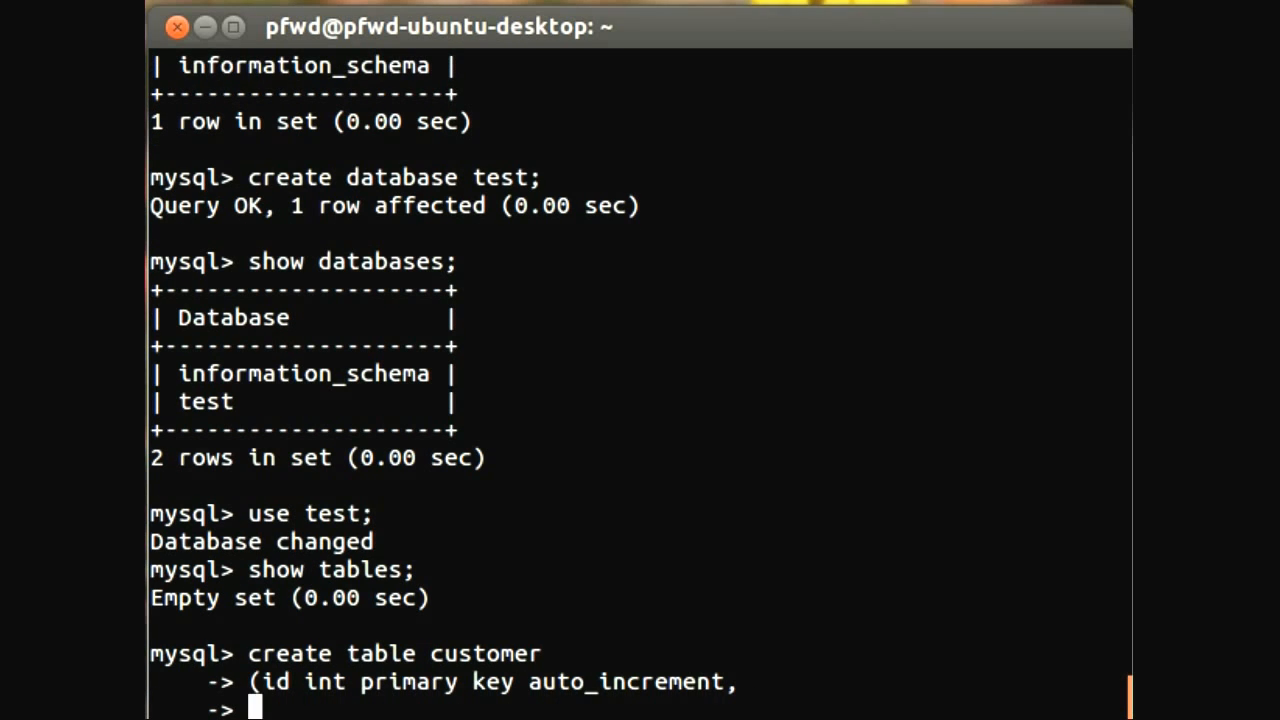
Add a first_name varchar(30) column to the customer definition.
text(first nam)
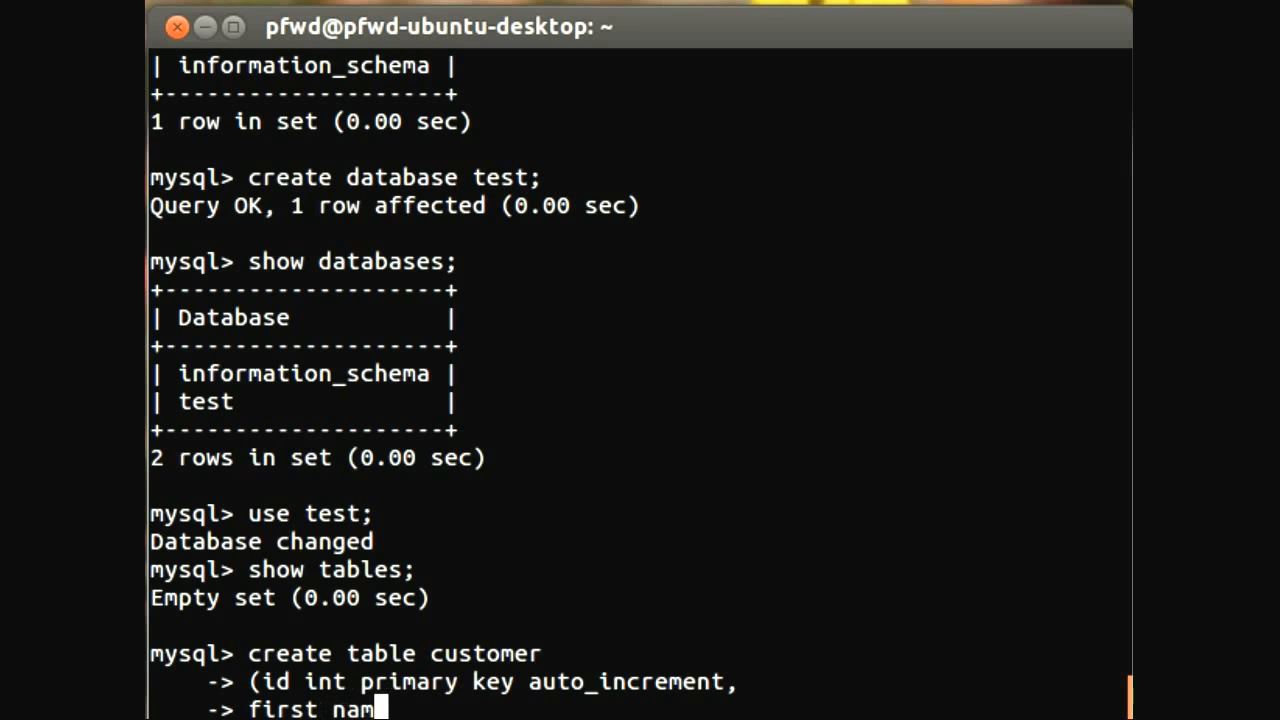
text(e)
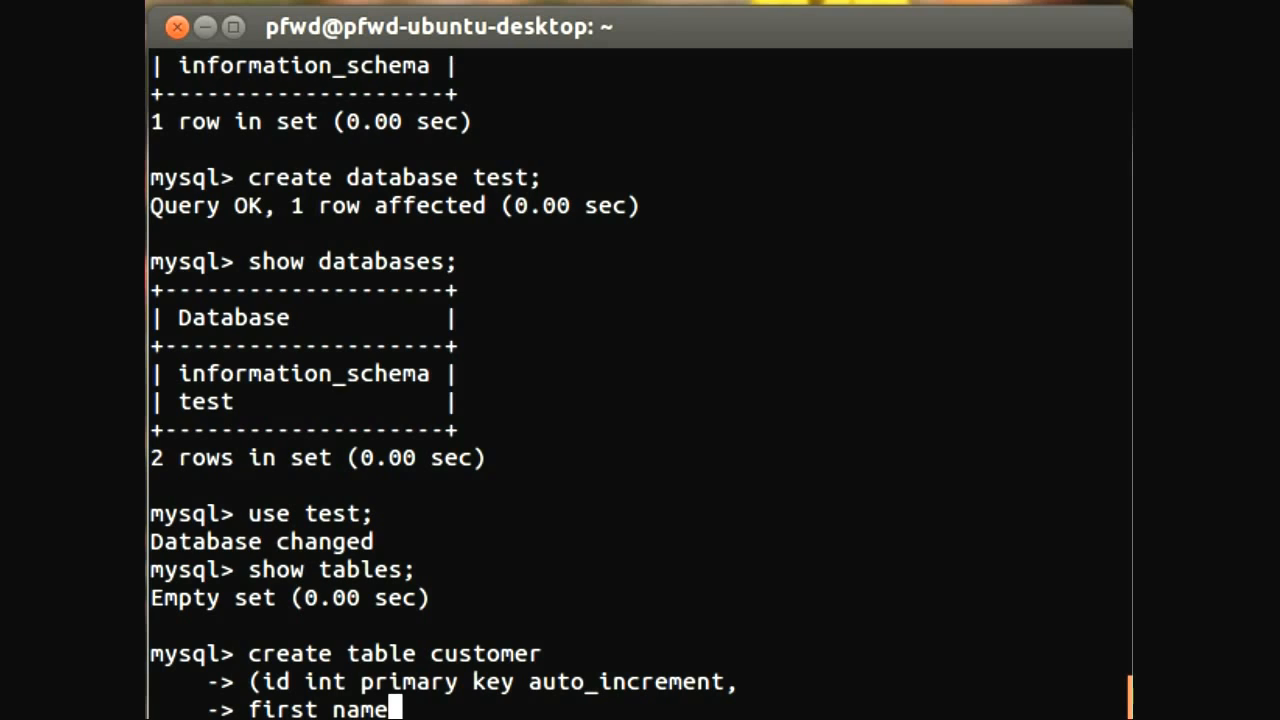
text(varch)
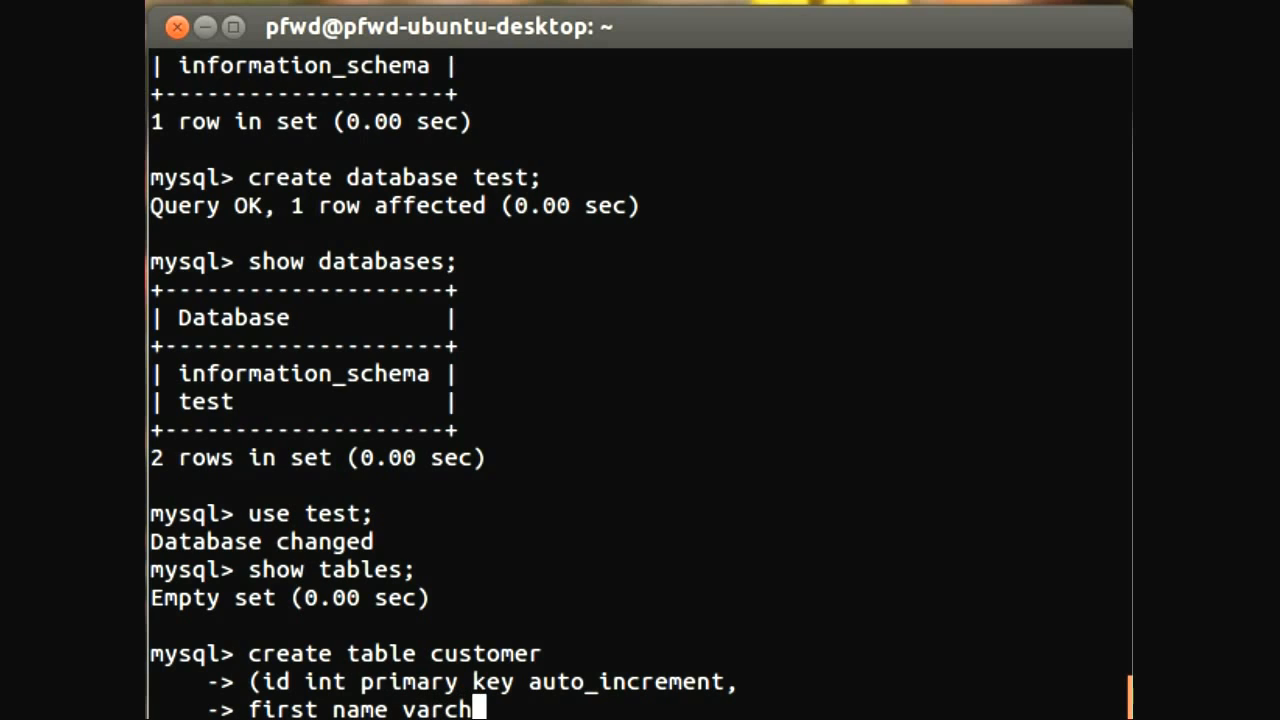
text(ar()
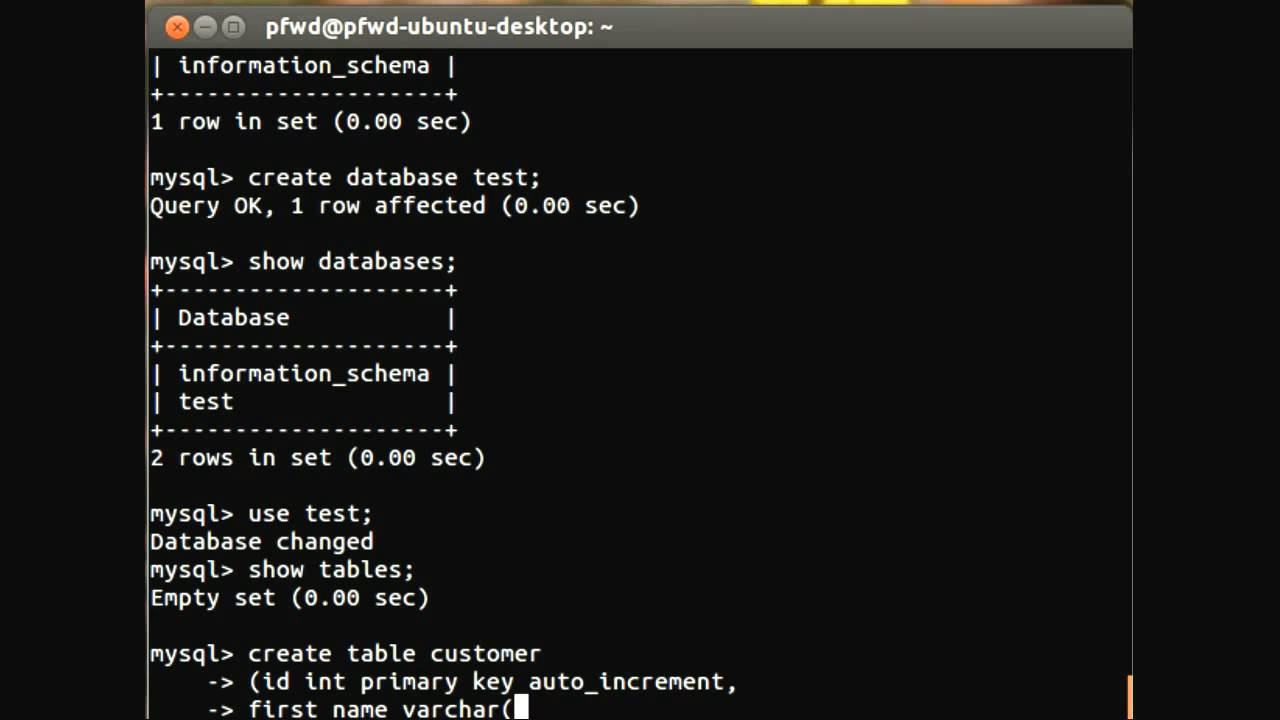
text(30))
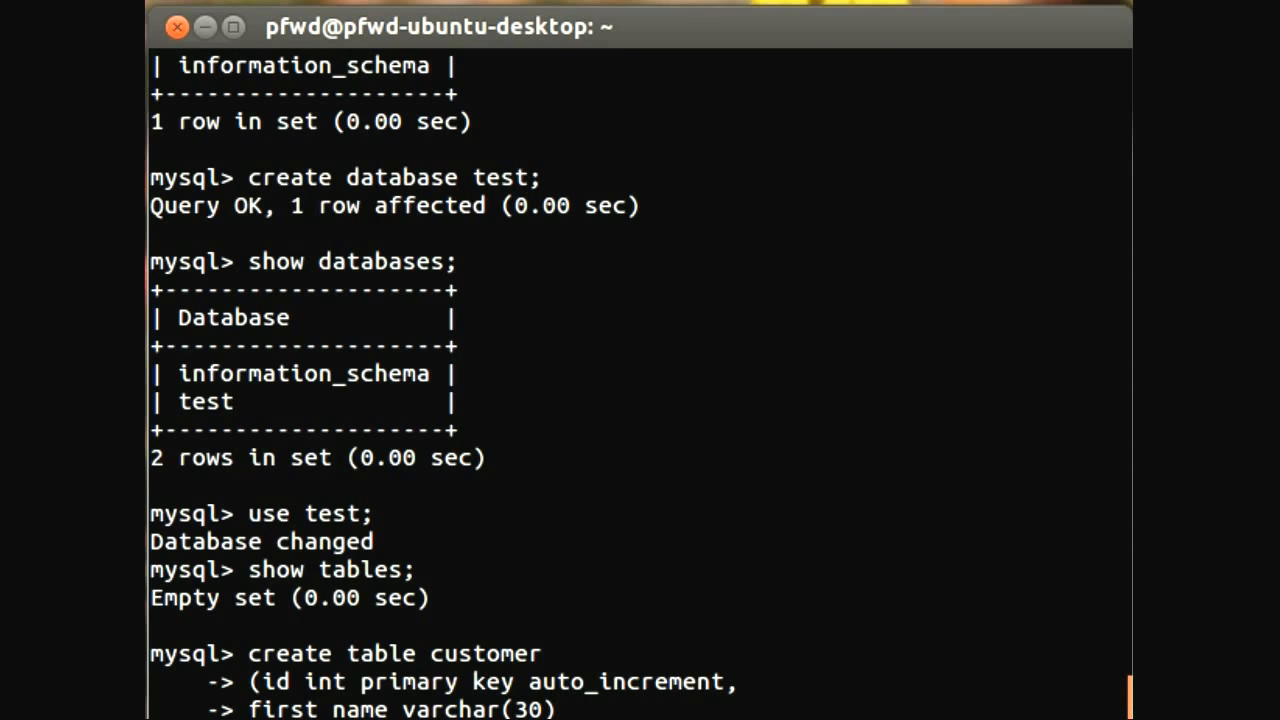
text(,)
text(last)
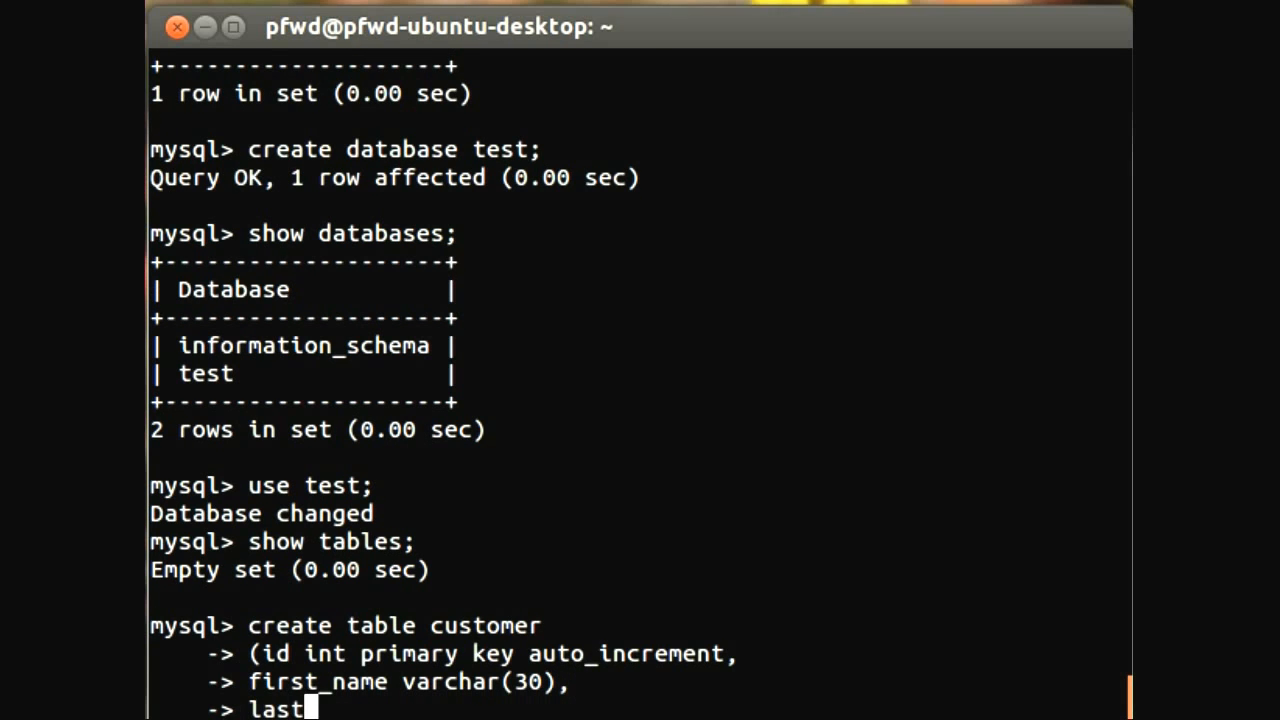
Add a last_name varchar(30) column and close the statement to create the customer table.
text(bane)
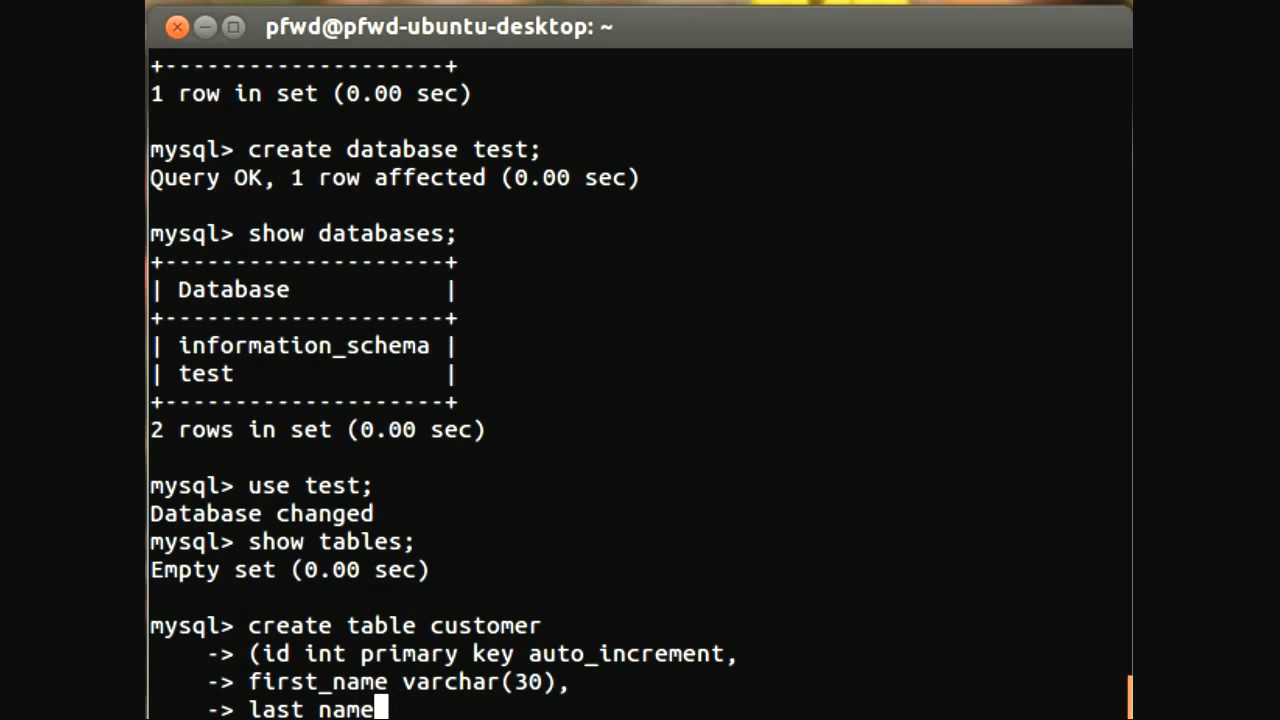
text(varca)
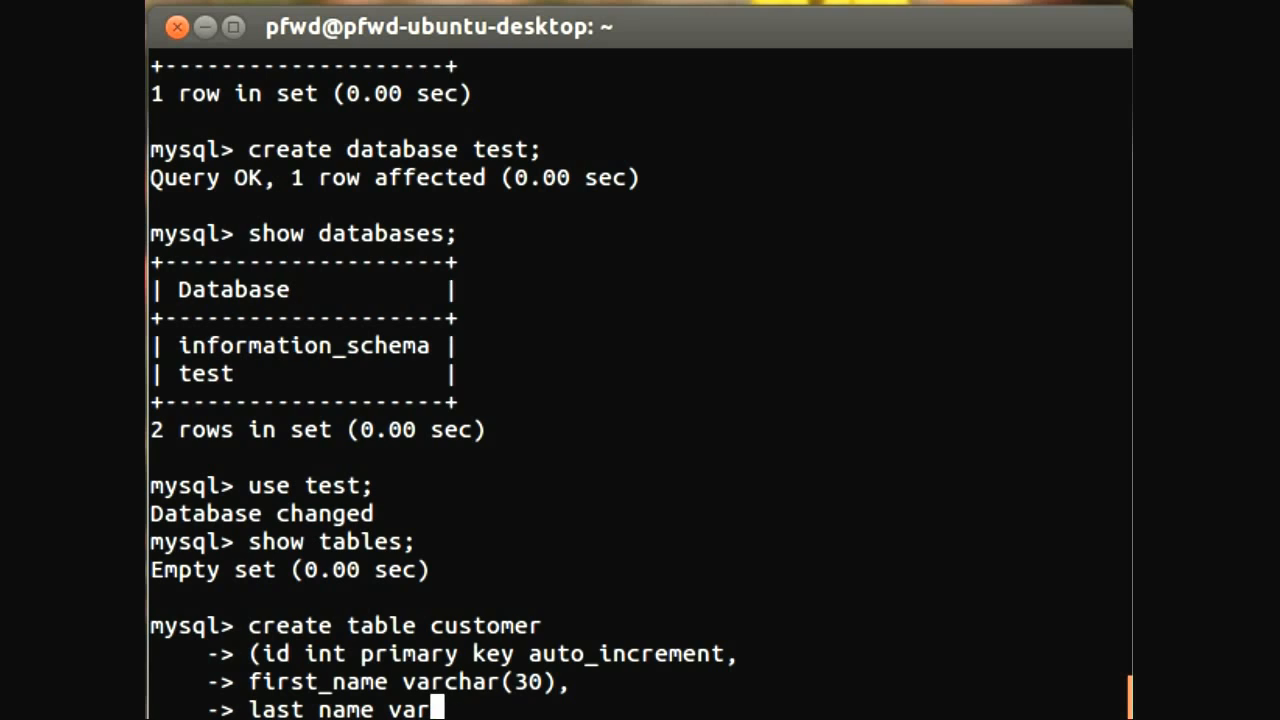
text(char)
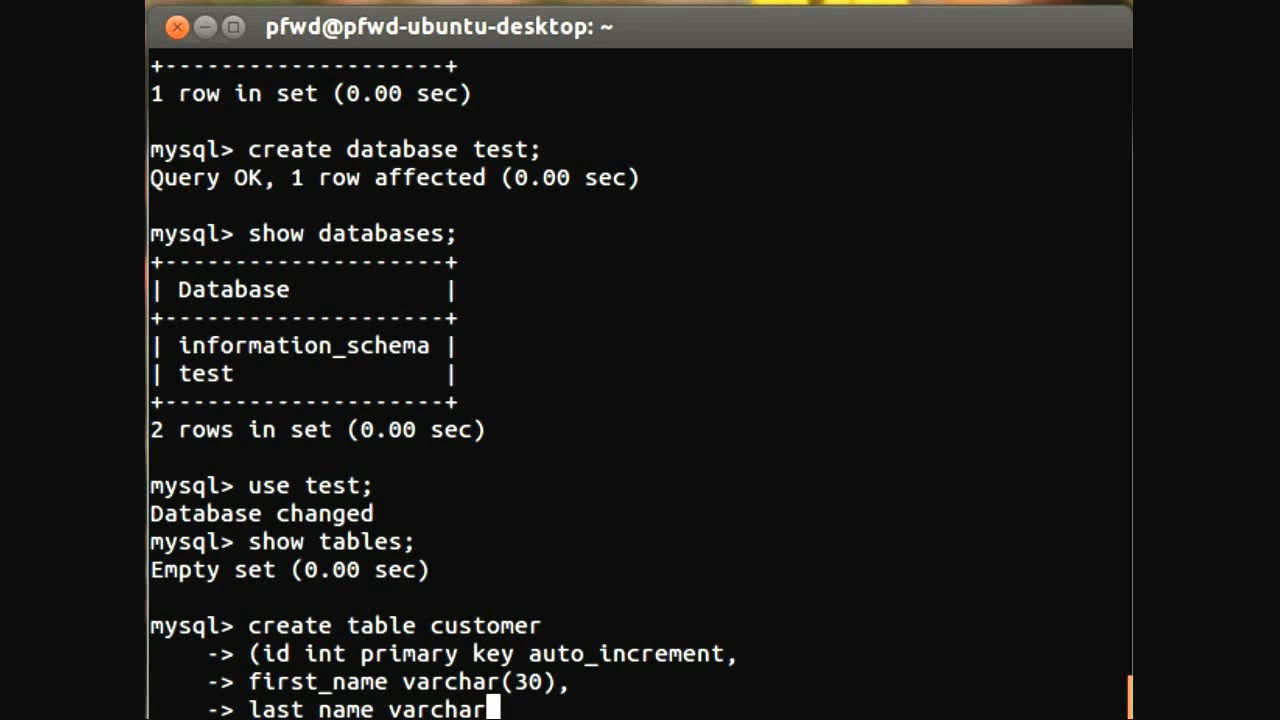
text((30))
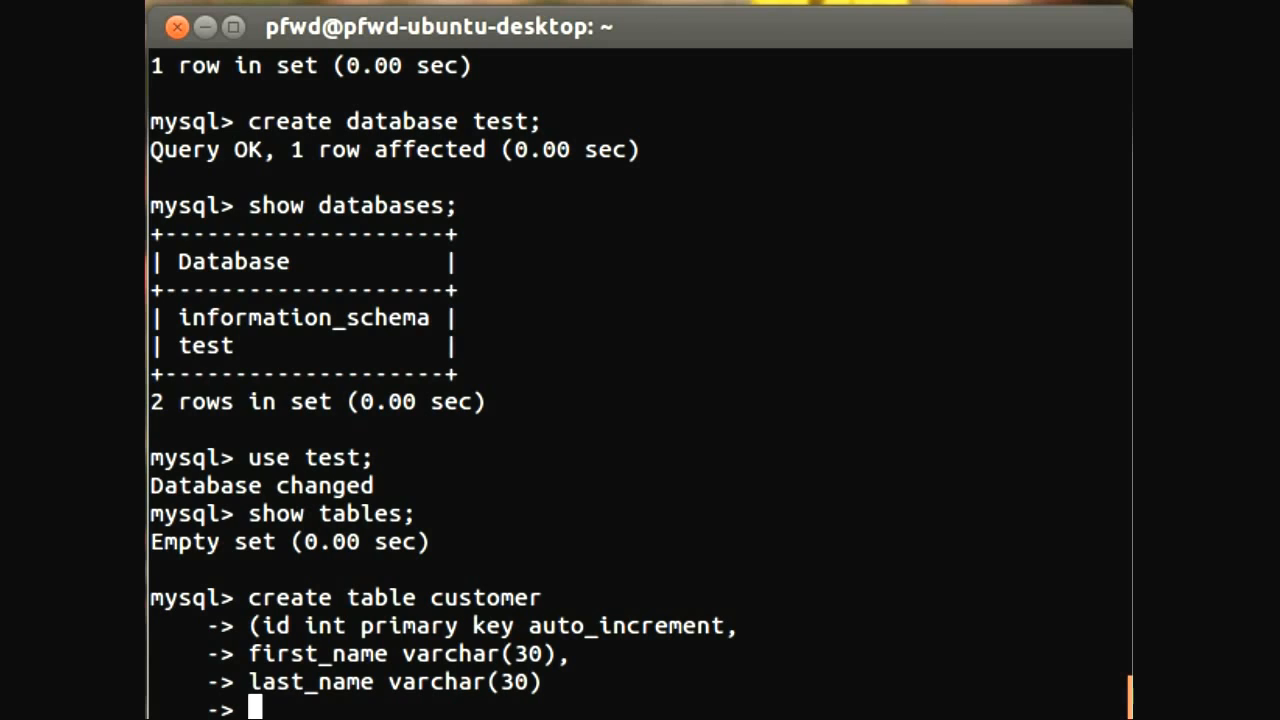
text();)
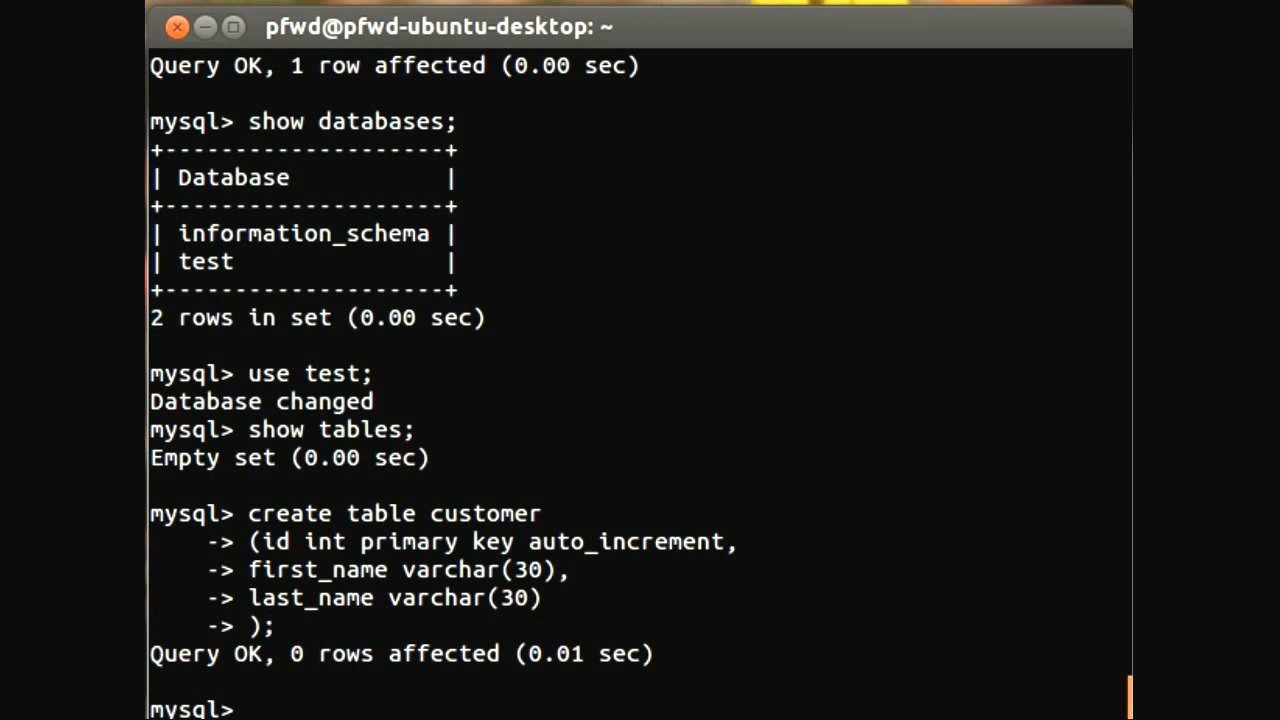
Run show tables; confirming customer is the only table in test.
text(sho)
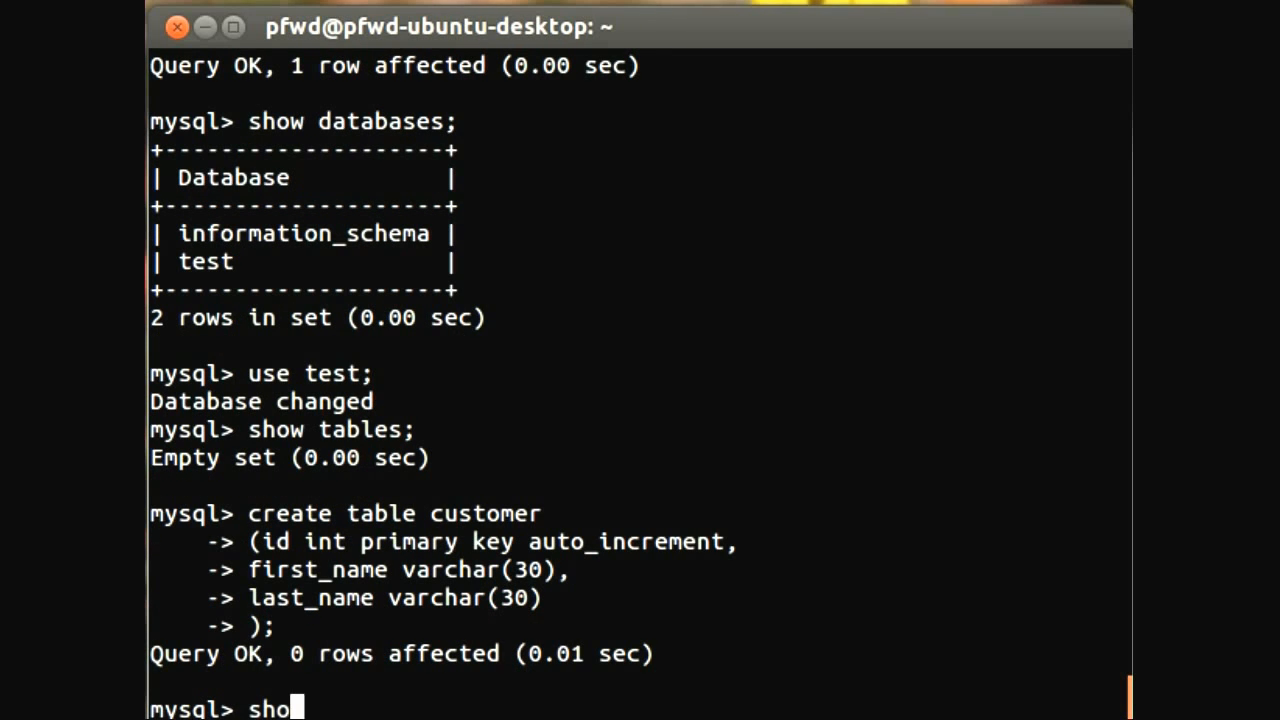
text(w)
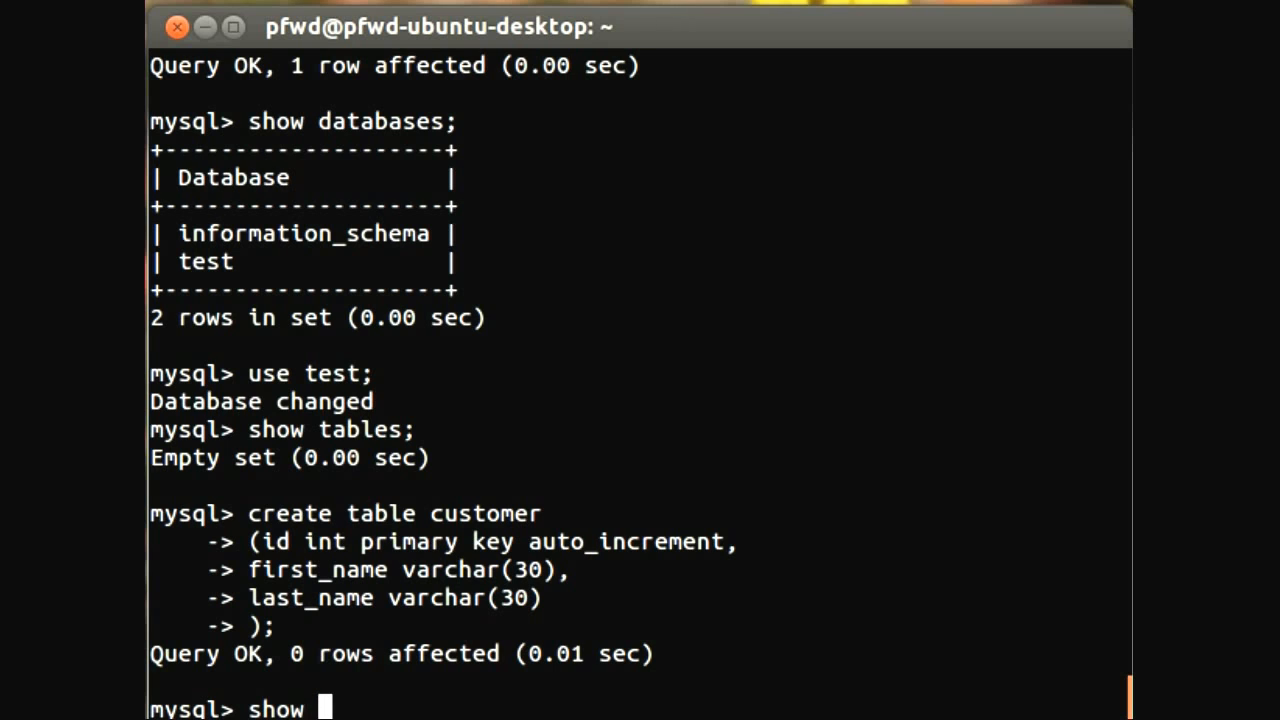
text(ta)
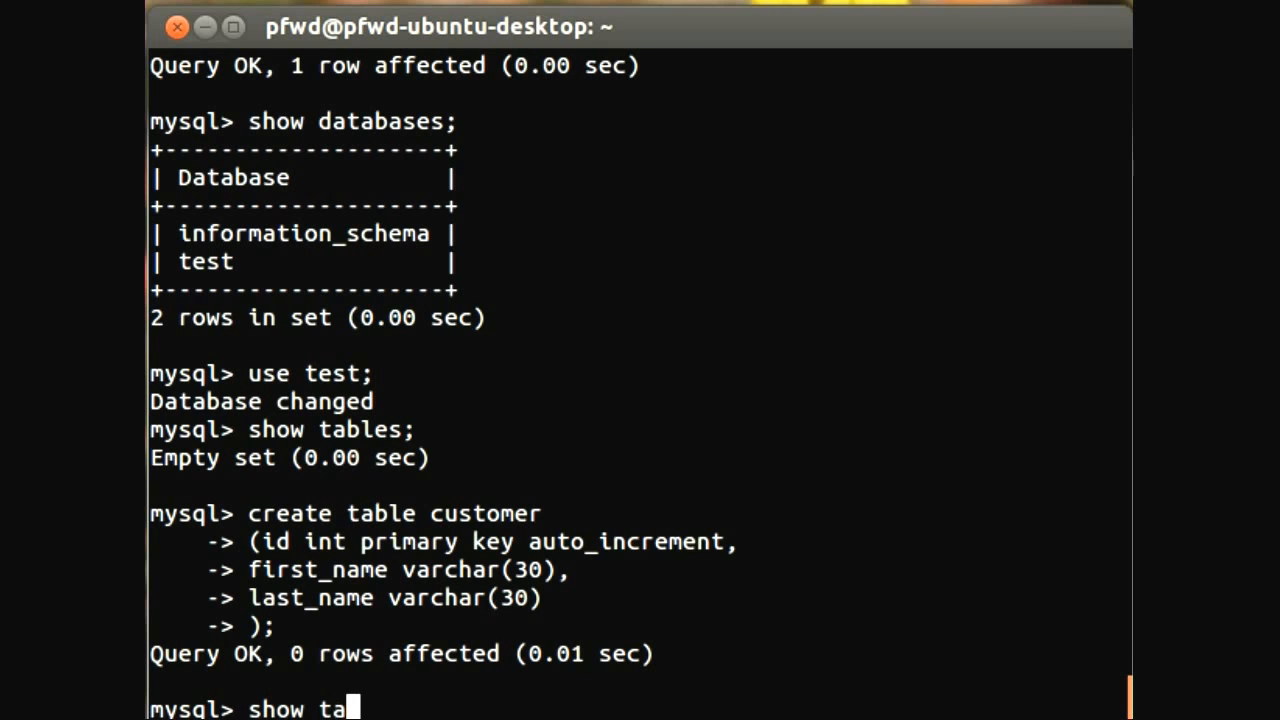
text(bles:)
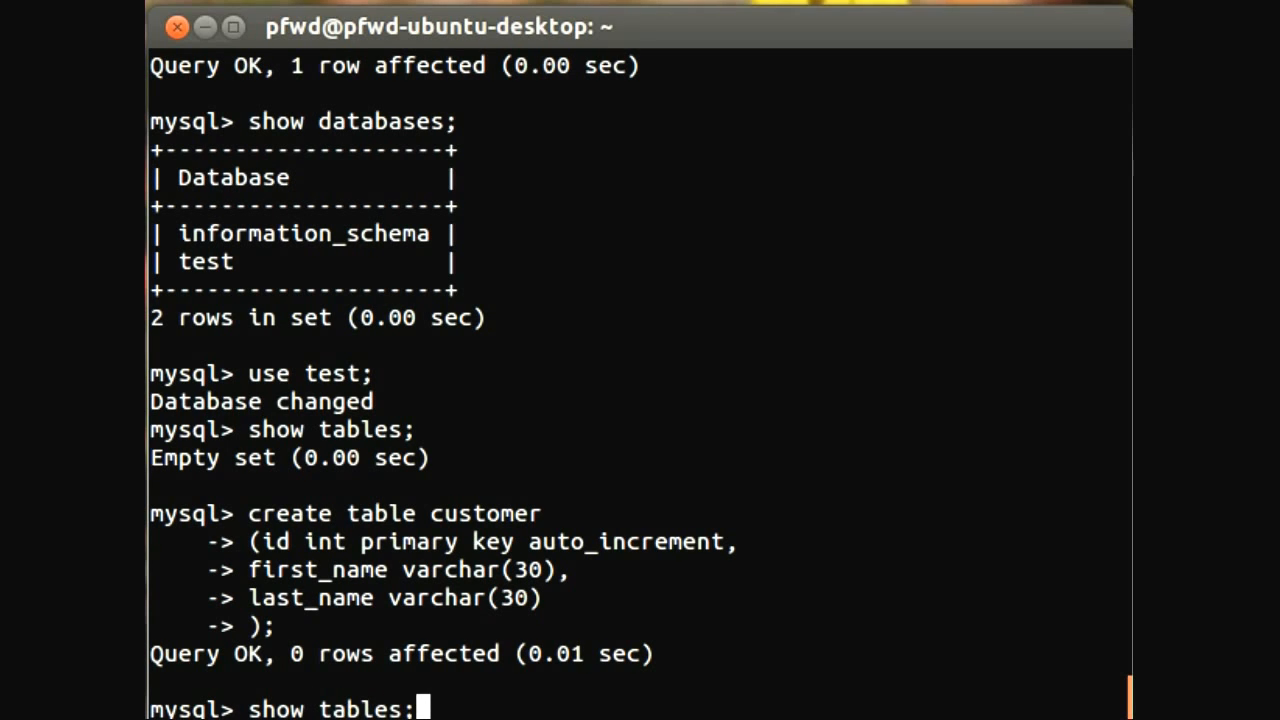
key(Return)
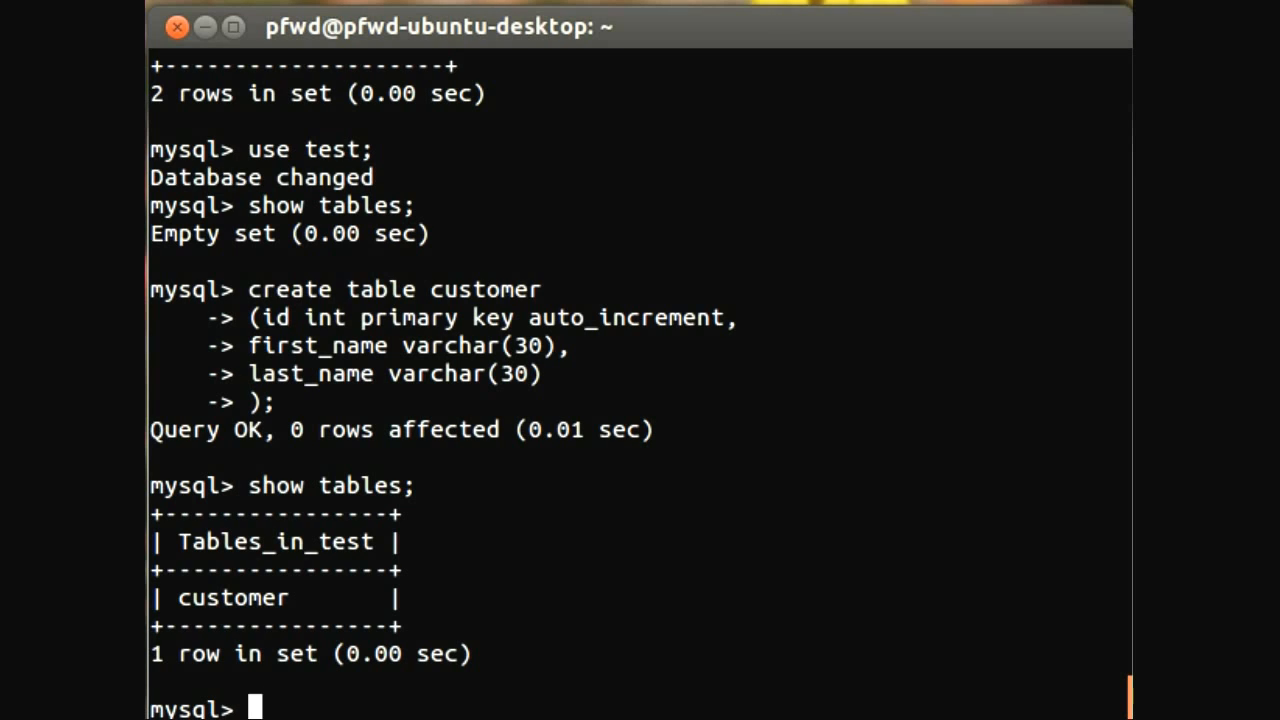
Run describe customer; to show the id, first_name and last_name fields.
text(ex)
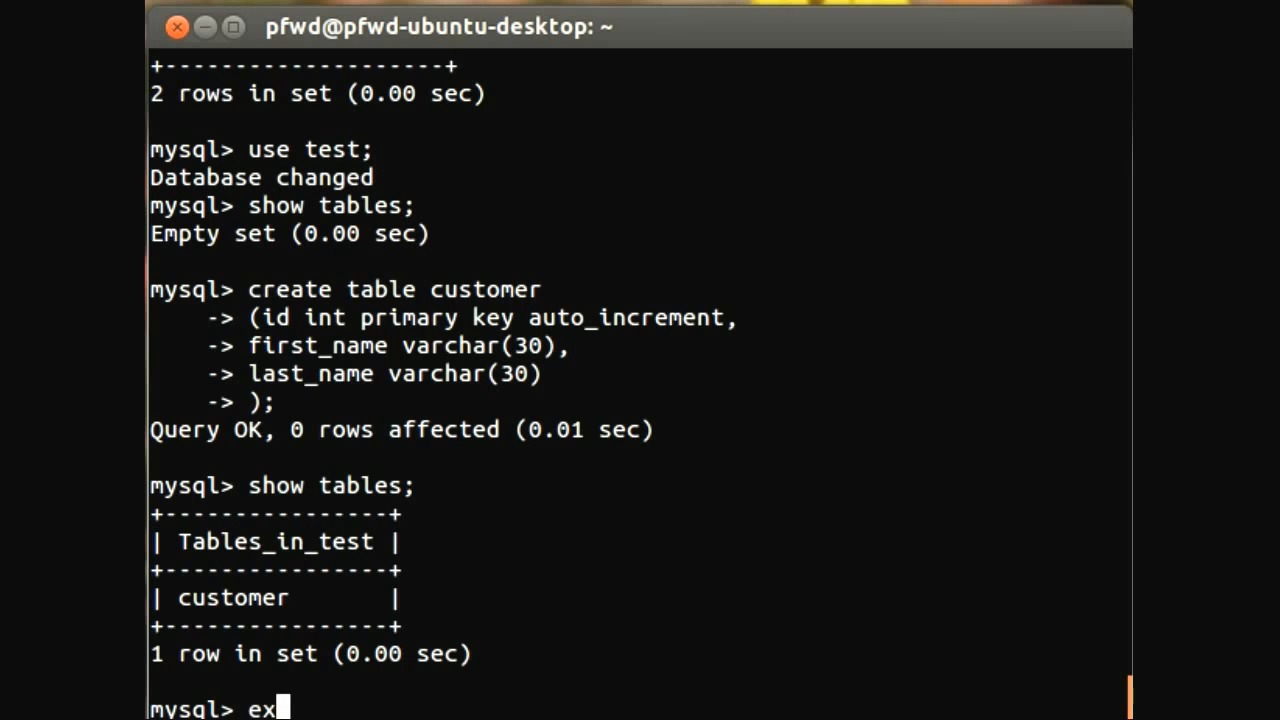
text(plain)
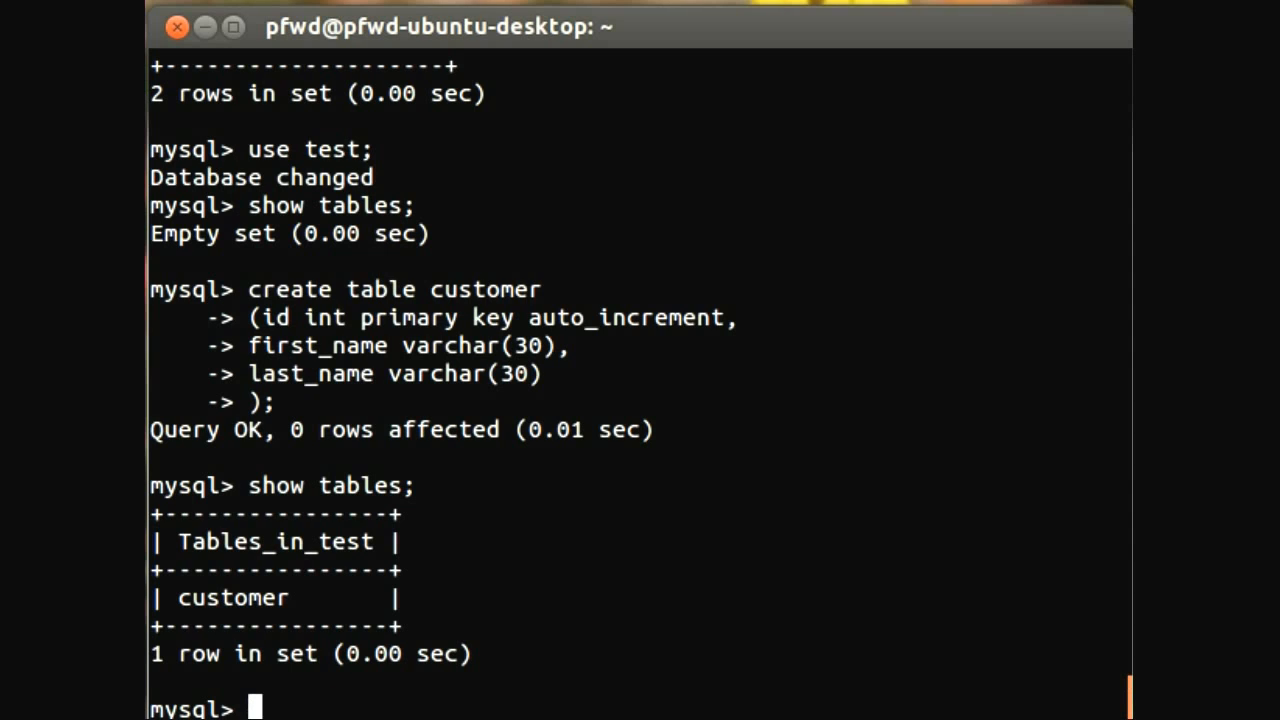
text(descr)
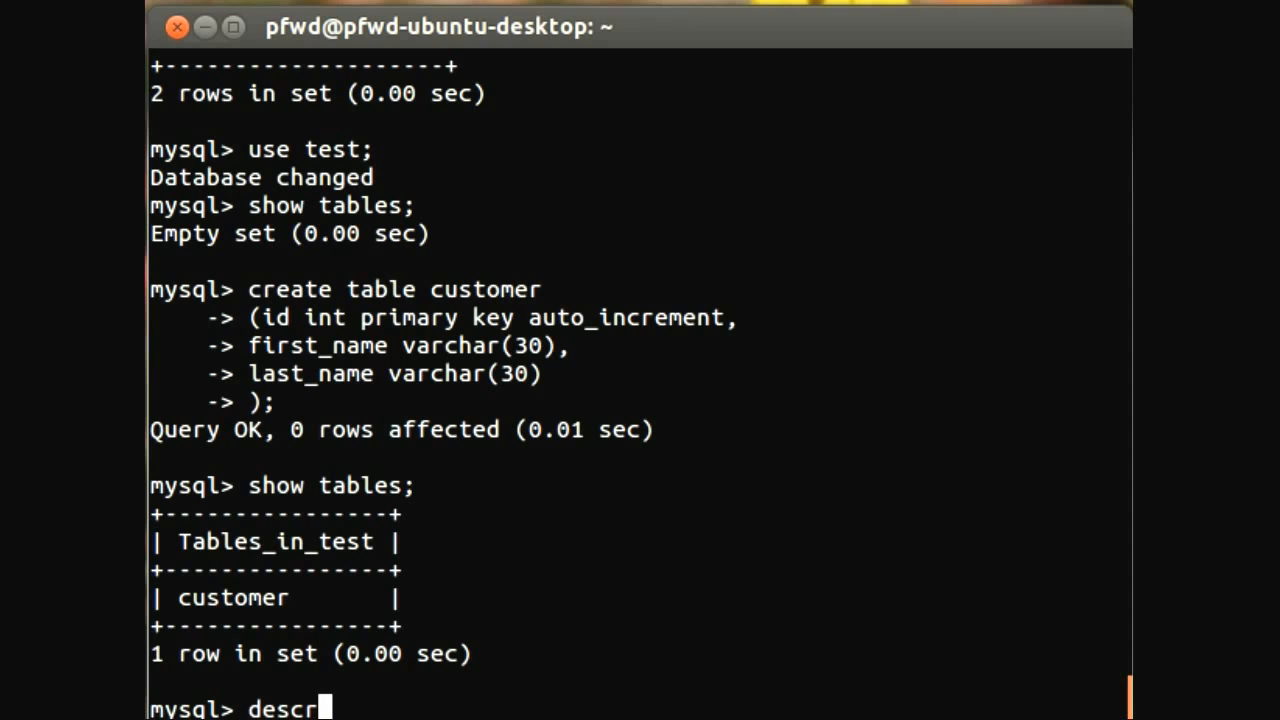
text(ibe)
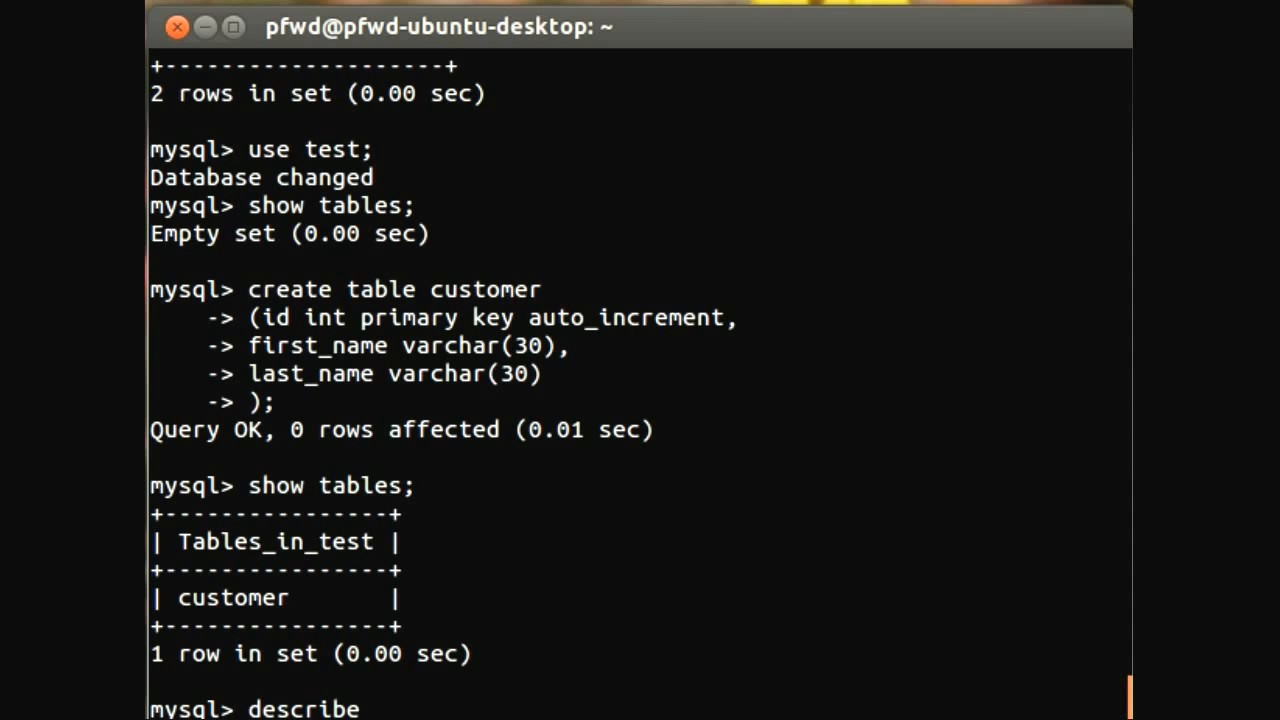
text(v)
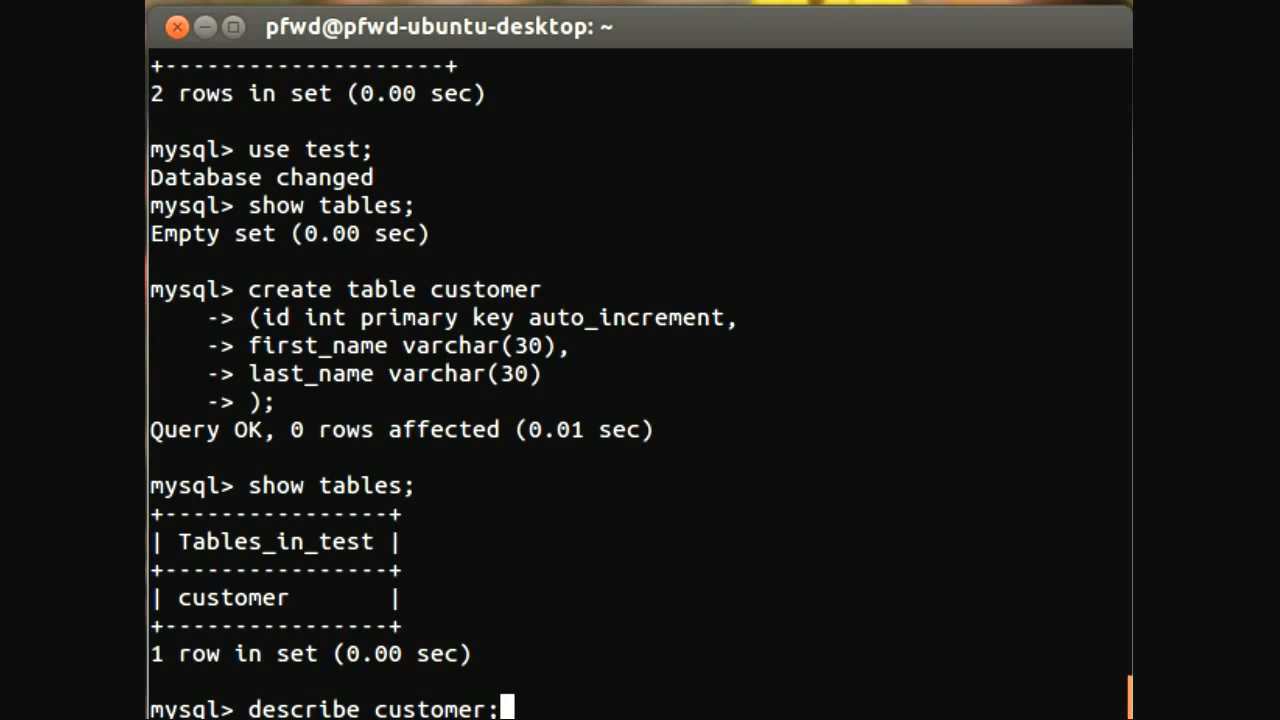
key(Return)
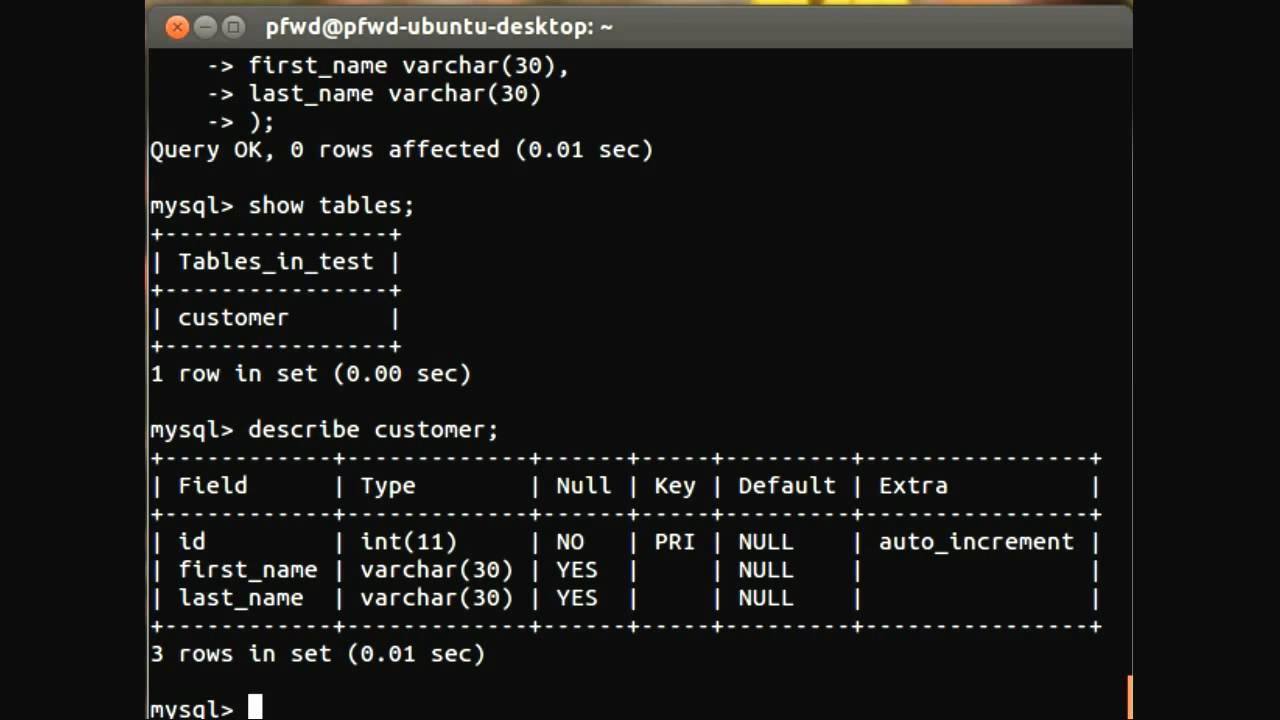